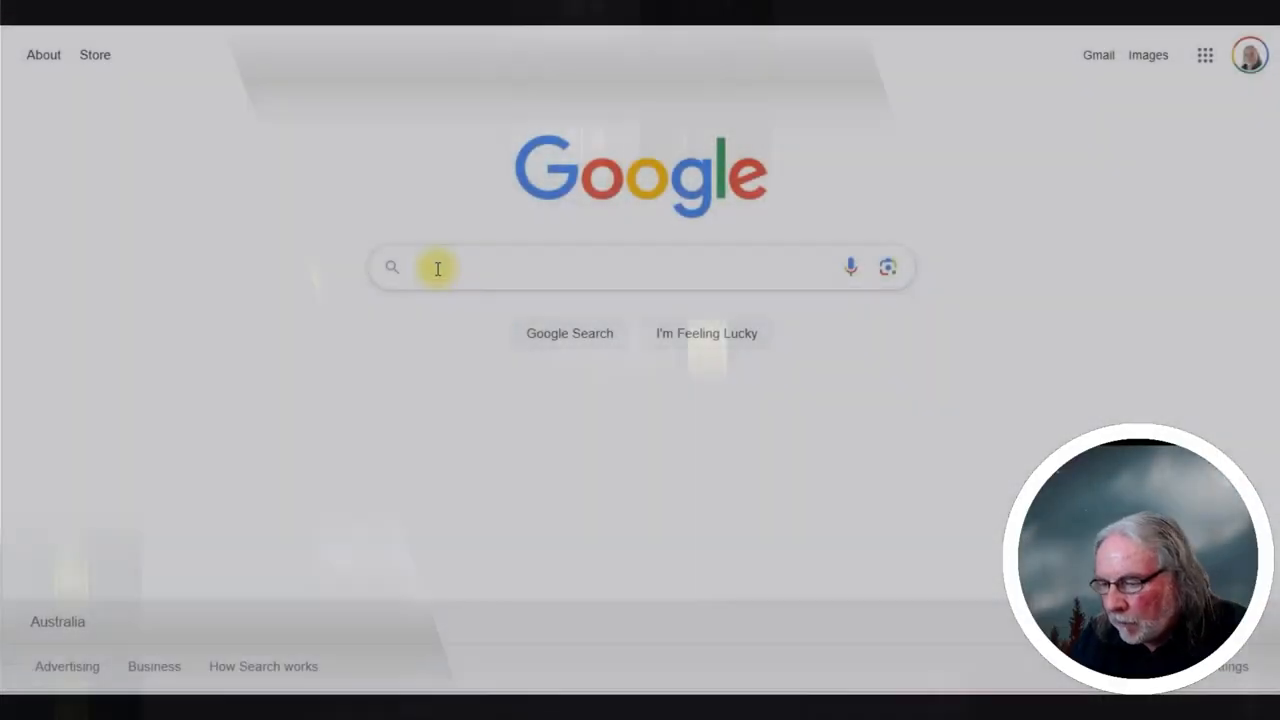
# Search Google for 'OpenAI' to get its results listed
pyautogui.write('o')
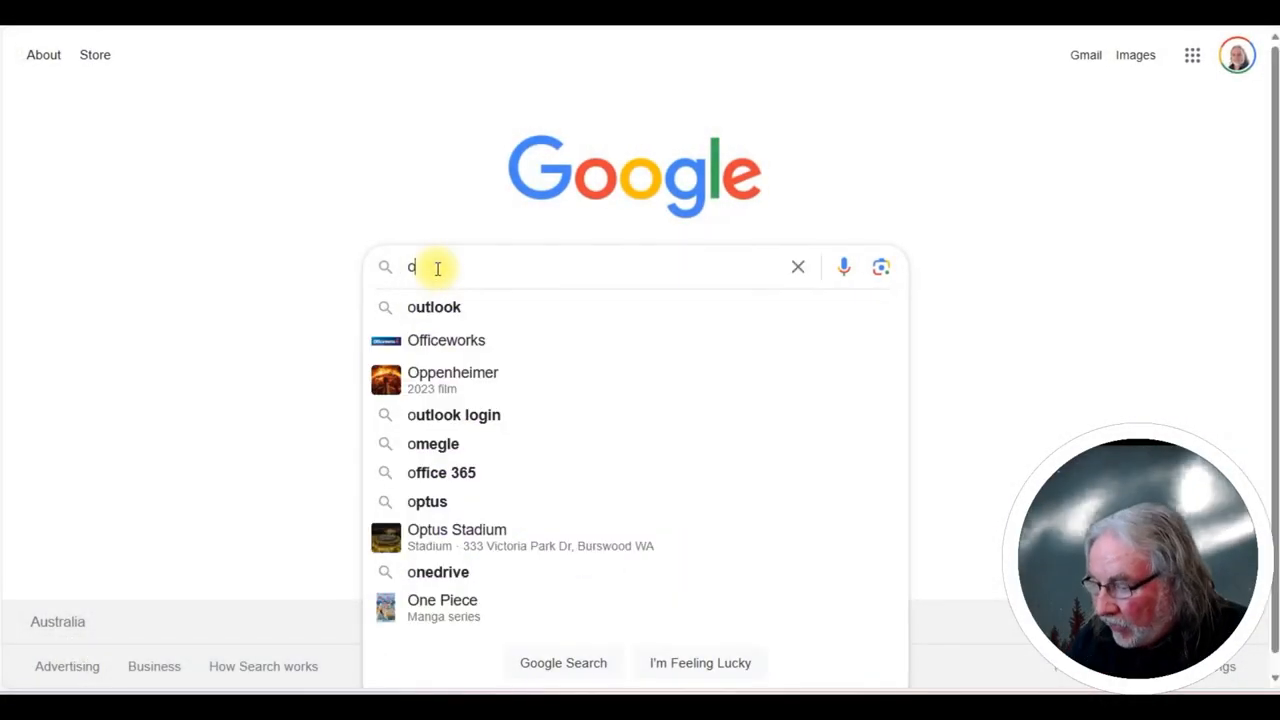
pyautogui.write('PENai')
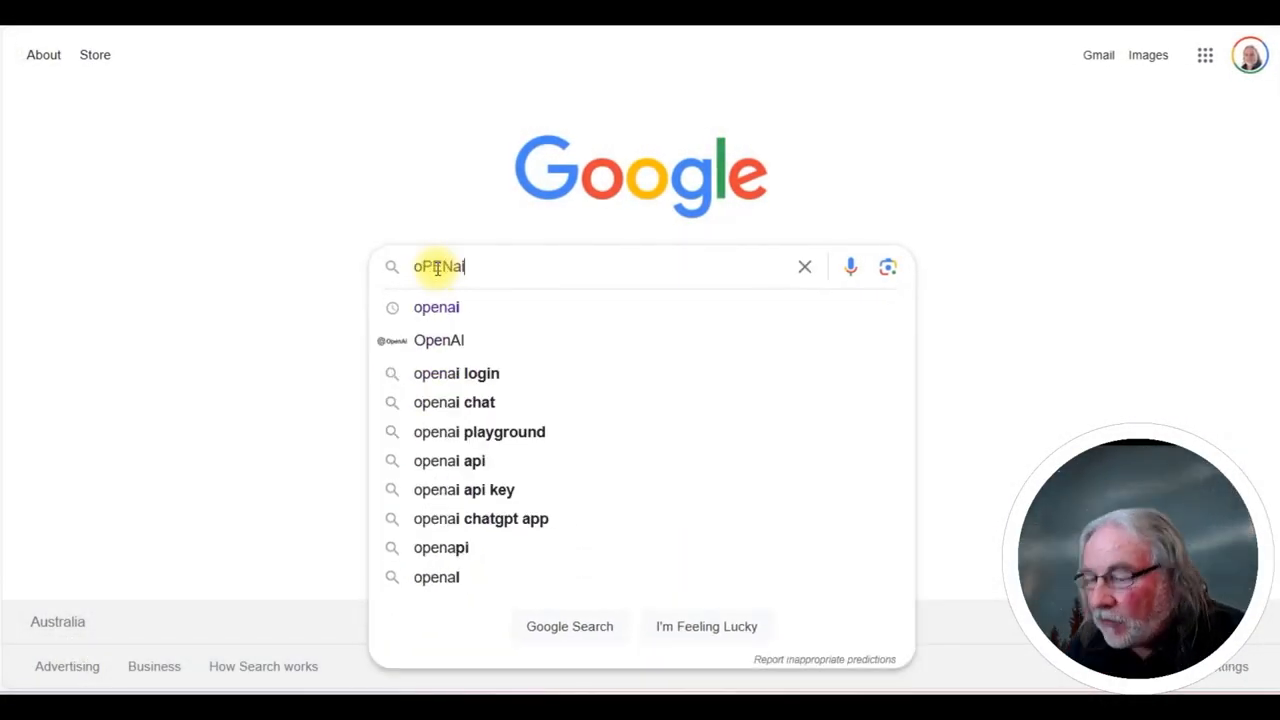
pyautogui.press('Return')
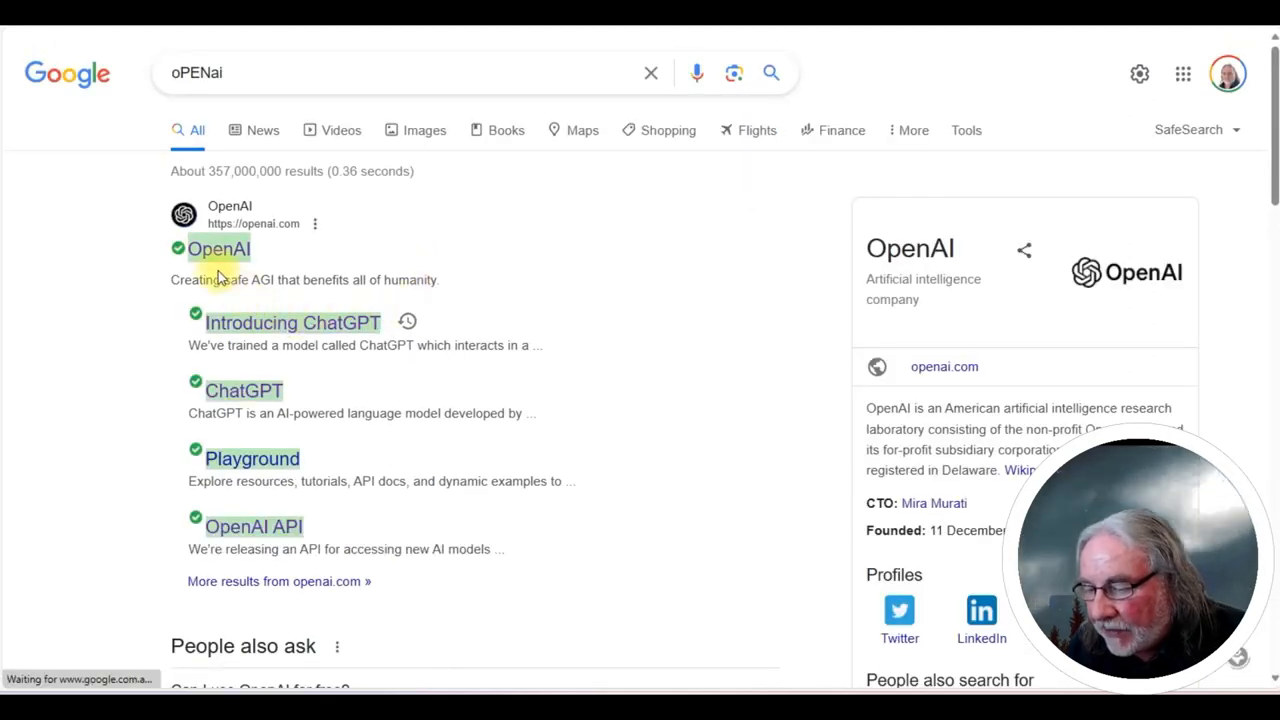
# Go from the OpenAI search result to the site and launch ChatGPT
pyautogui.click(218, 248)
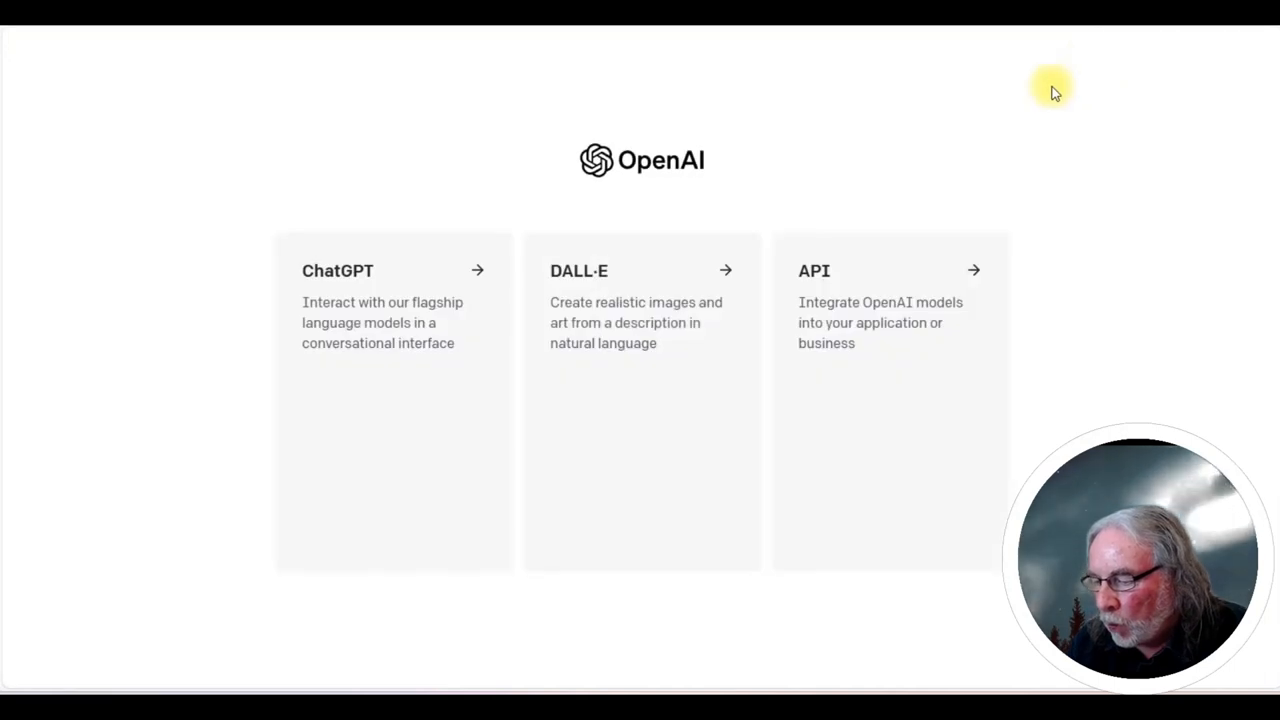
pyautogui.click(350, 270)
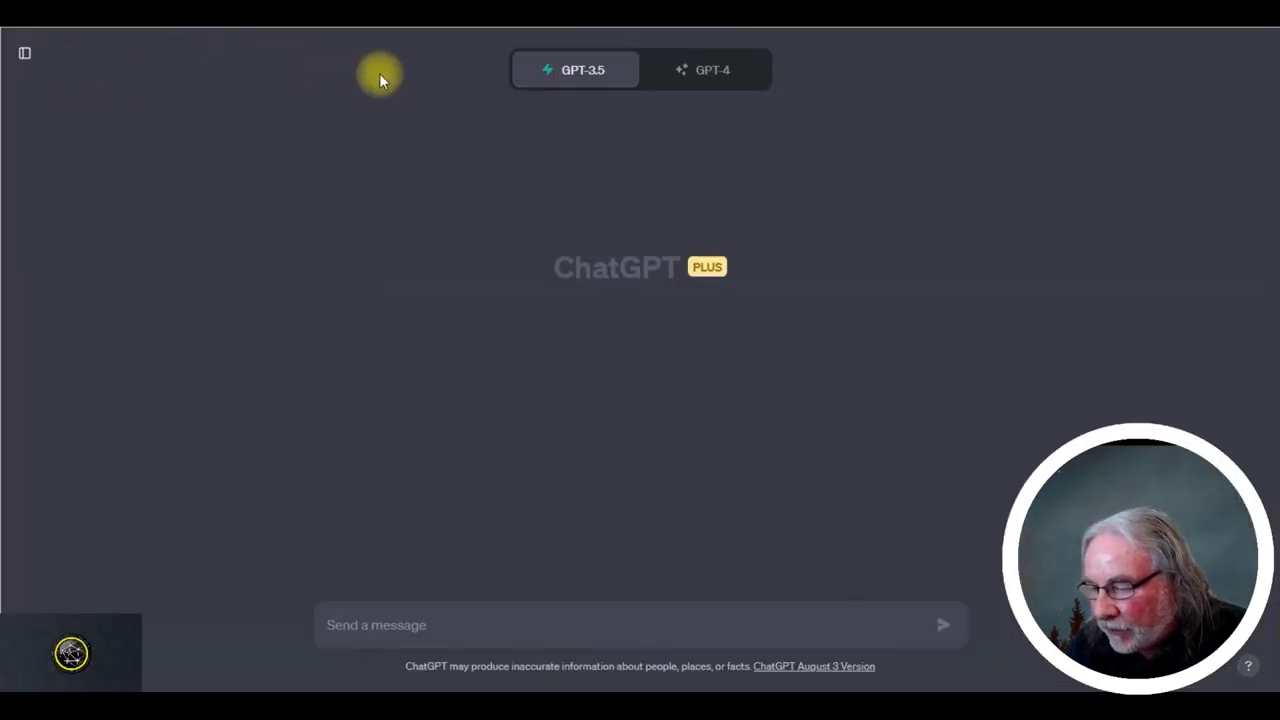
pyautogui.moveTo(576, 70)
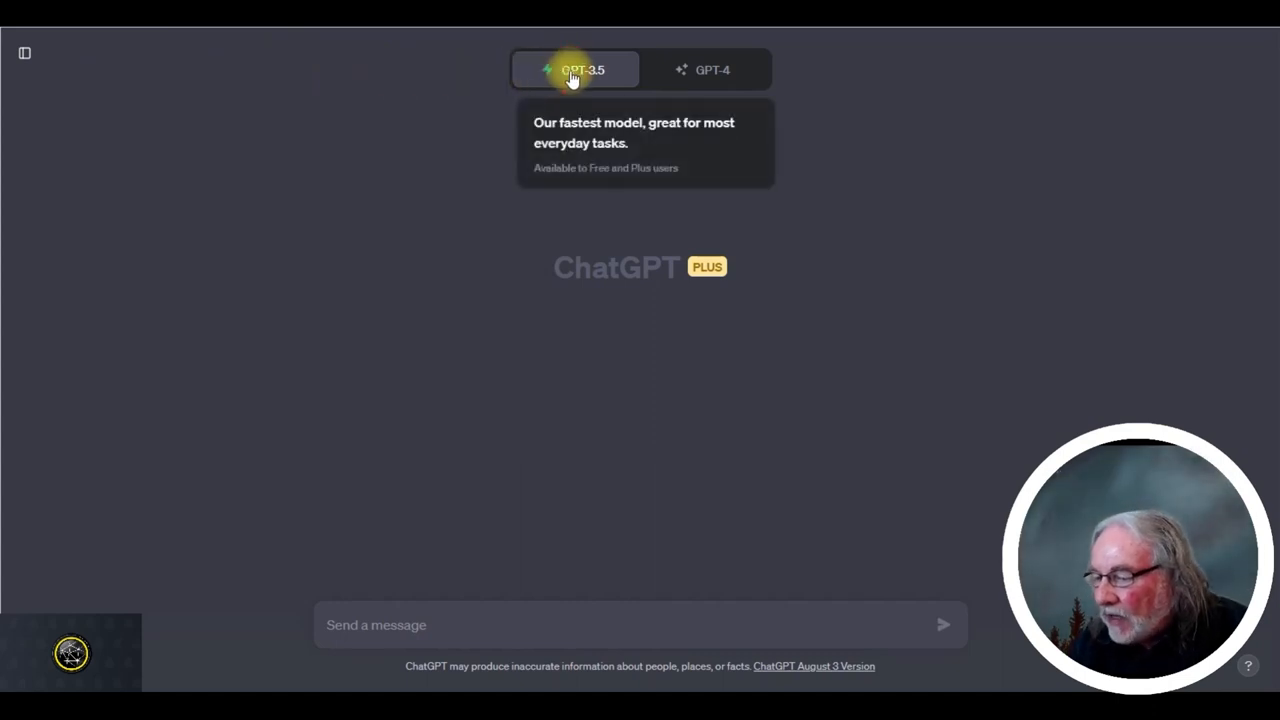
pyautogui.moveTo(406, 558)
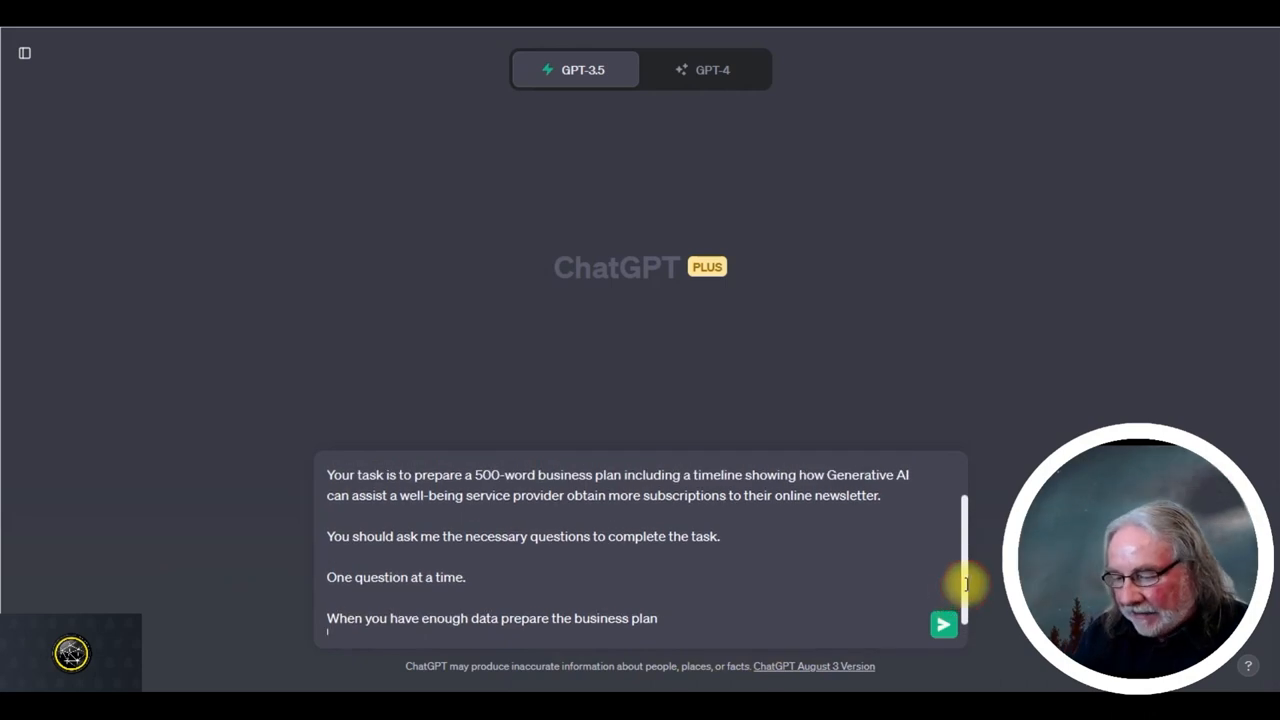
# Send the business-advisor prompt ending 'When you have enough data prepare the business plan'
pyautogui.scroll(3)
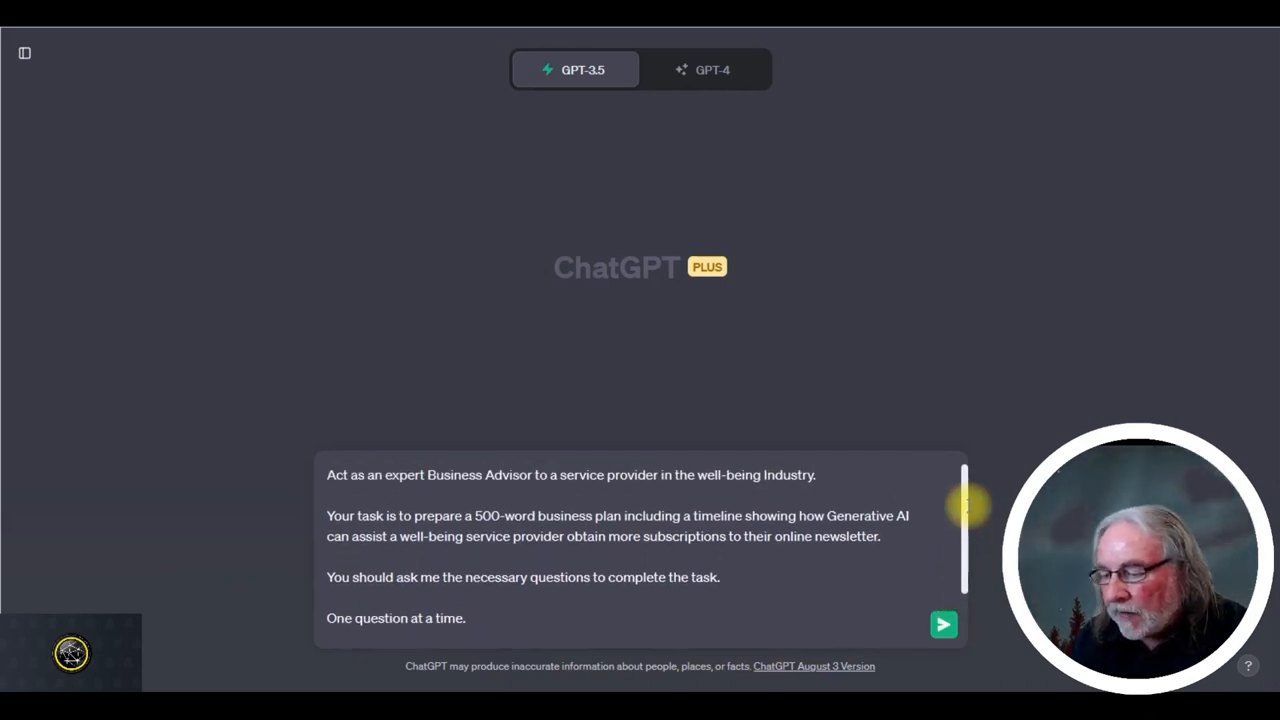
pyautogui.write('When you have enough data prepare the business plan')
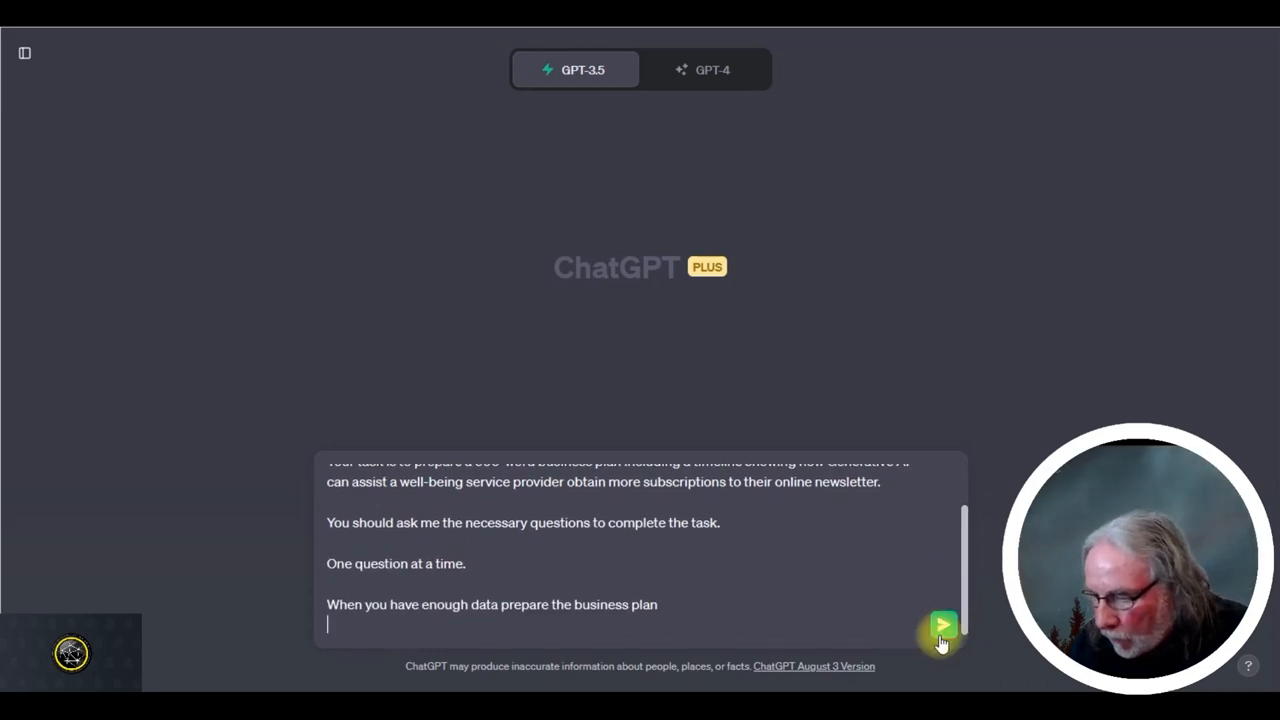
pyautogui.click(940, 624)
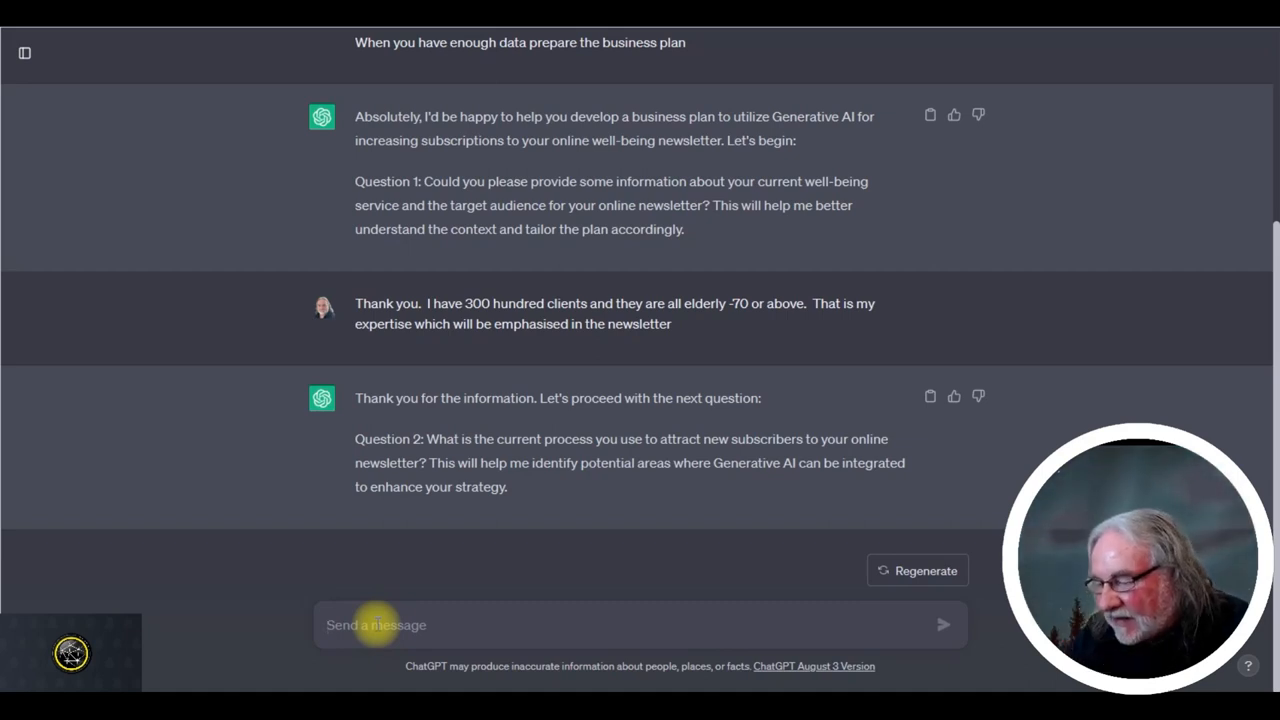
# Reply to the advisor's question about clients so it continues toward the plan
pyautogui.write('I d')
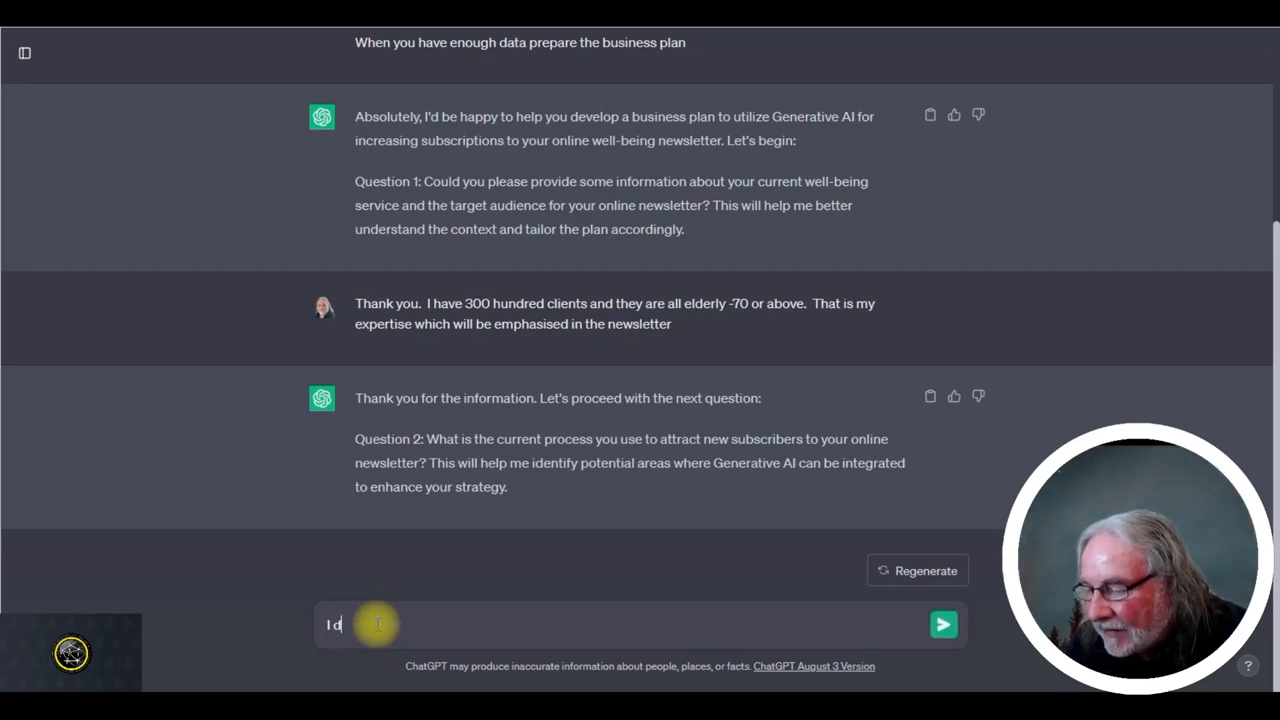
pyautogui.click(944, 624)
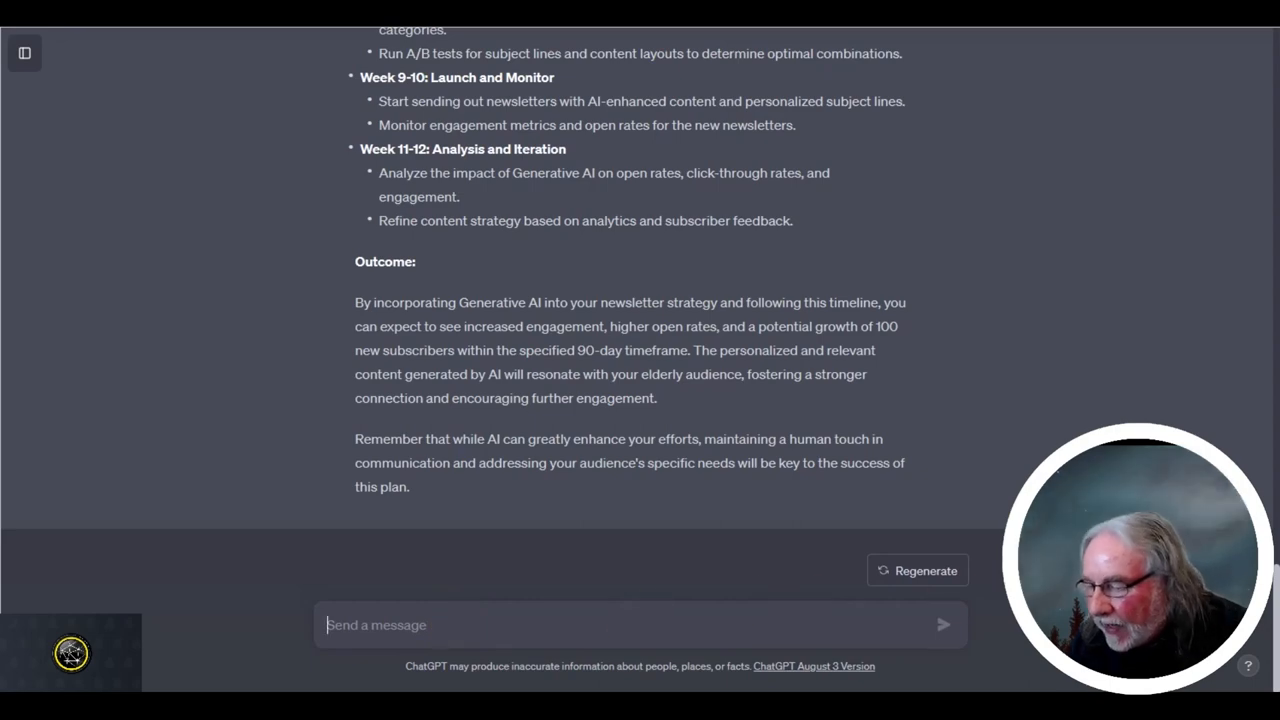
pyautogui.scroll(3)
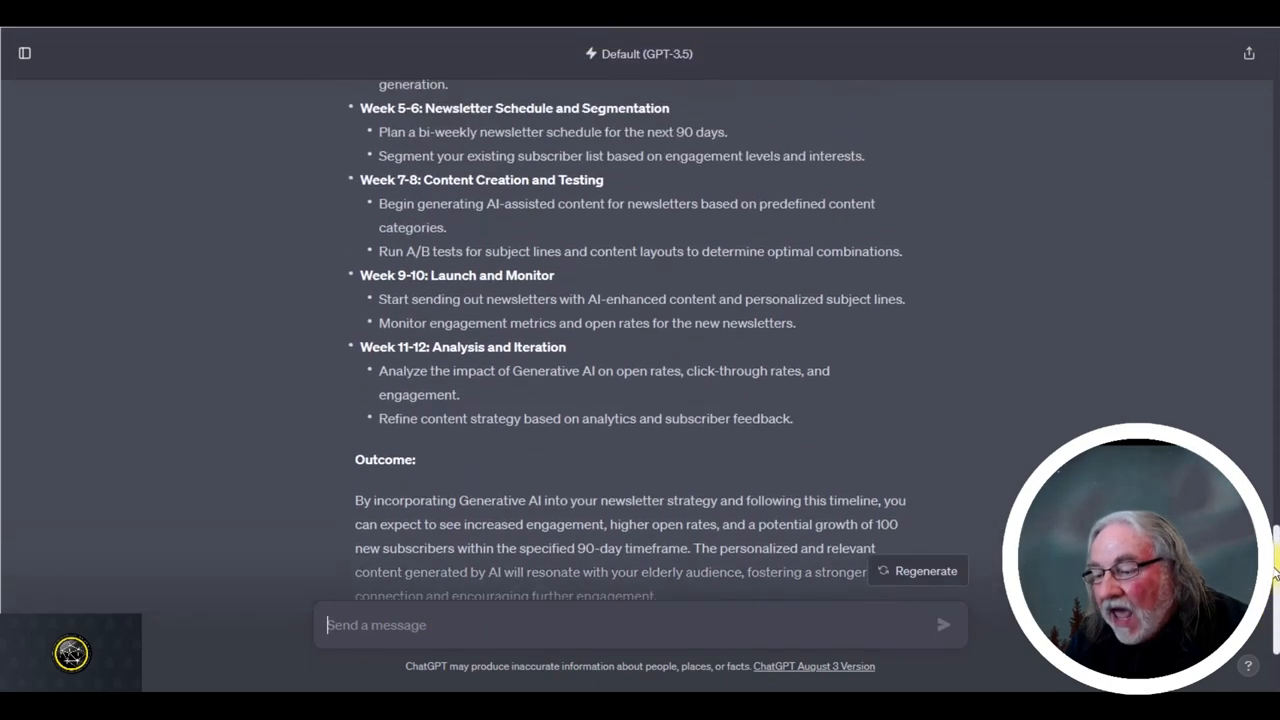
pyautogui.scroll(3)
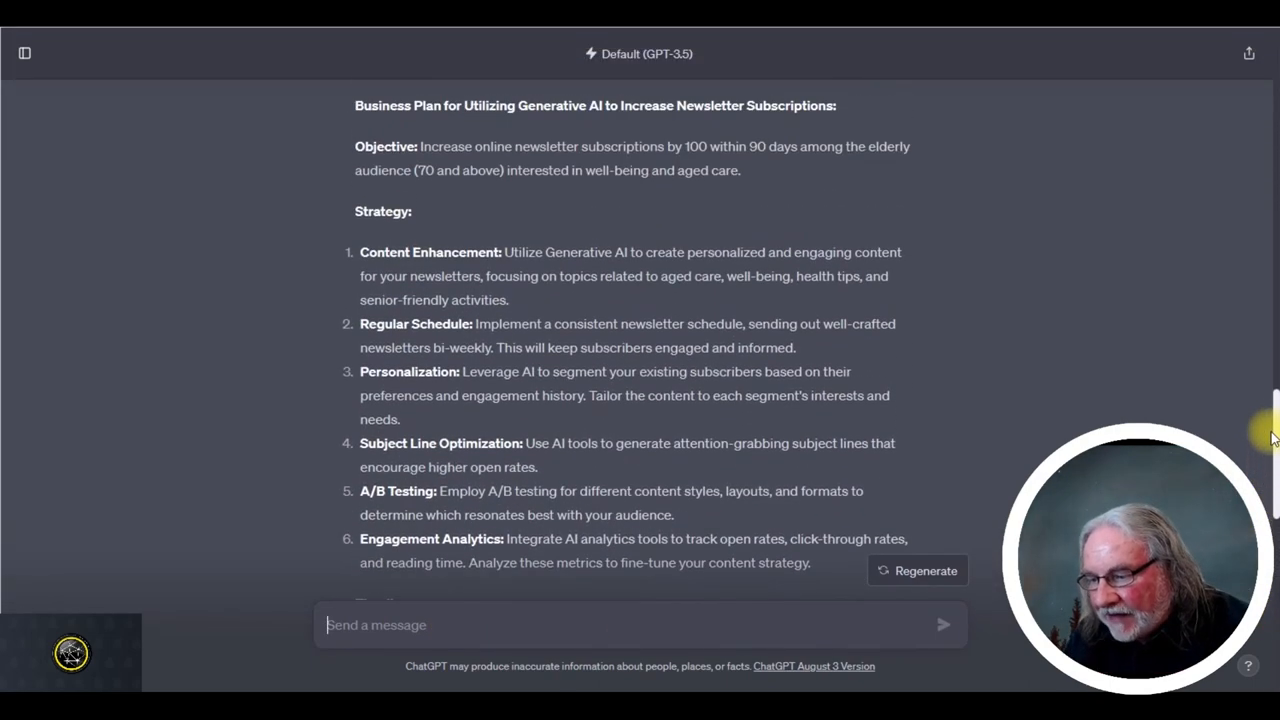
pyautogui.scroll(3)
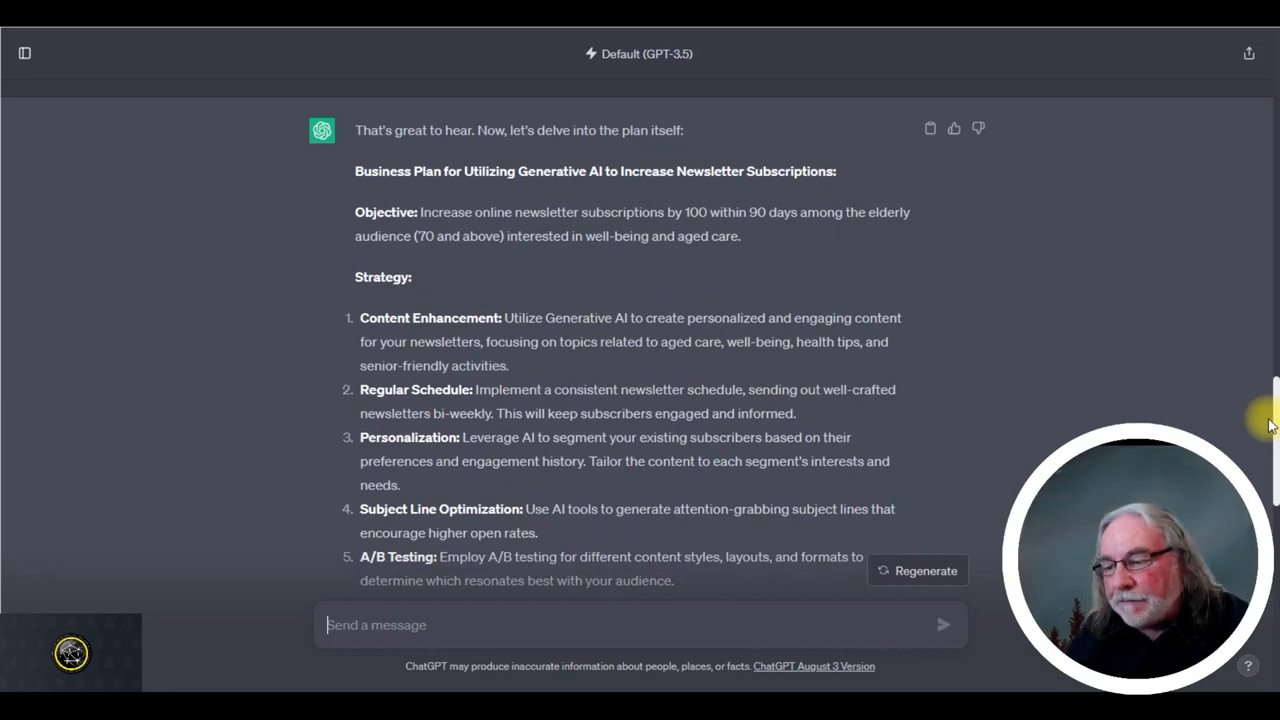
pyautogui.scroll(-3)
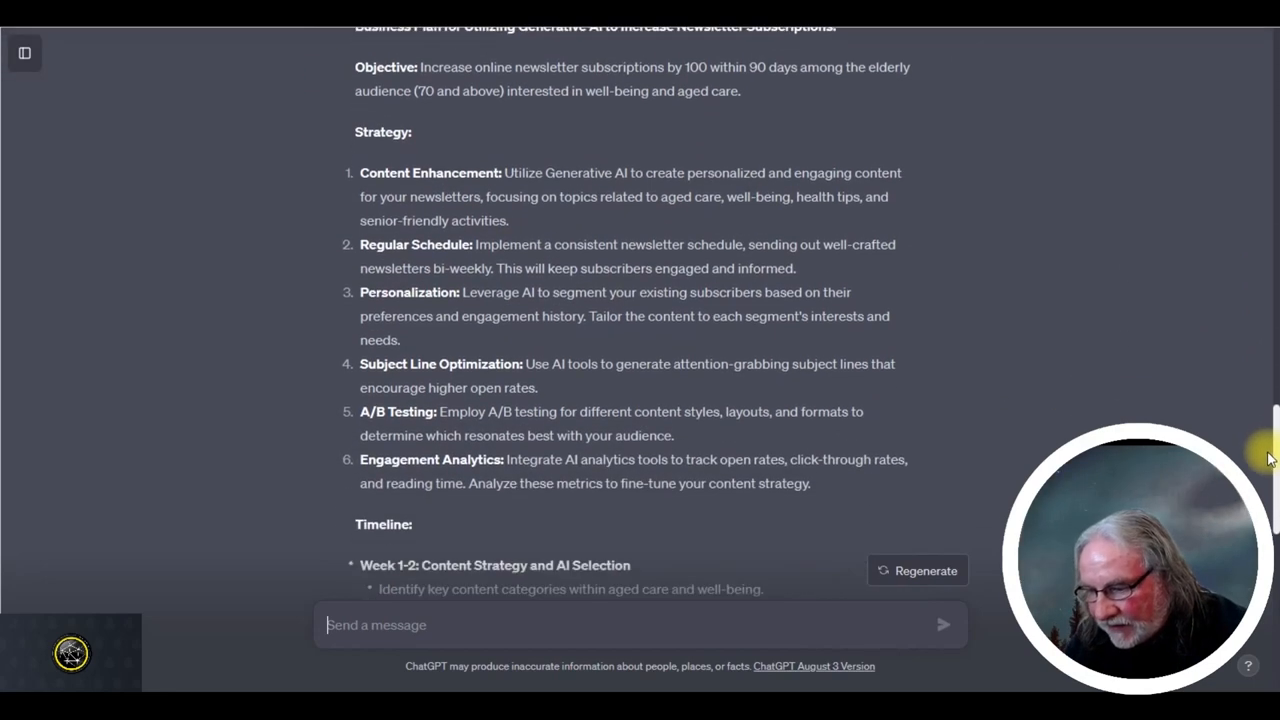
pyautogui.scroll(-3)
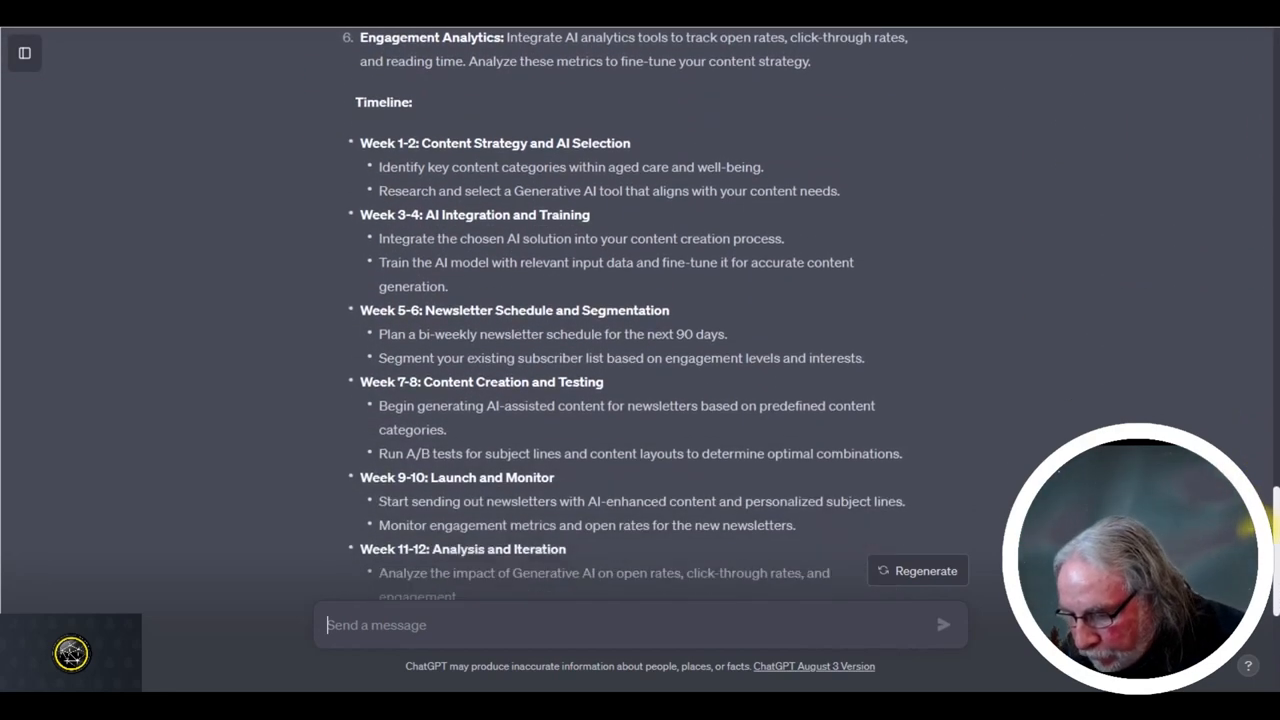
pyautogui.scroll(-3)
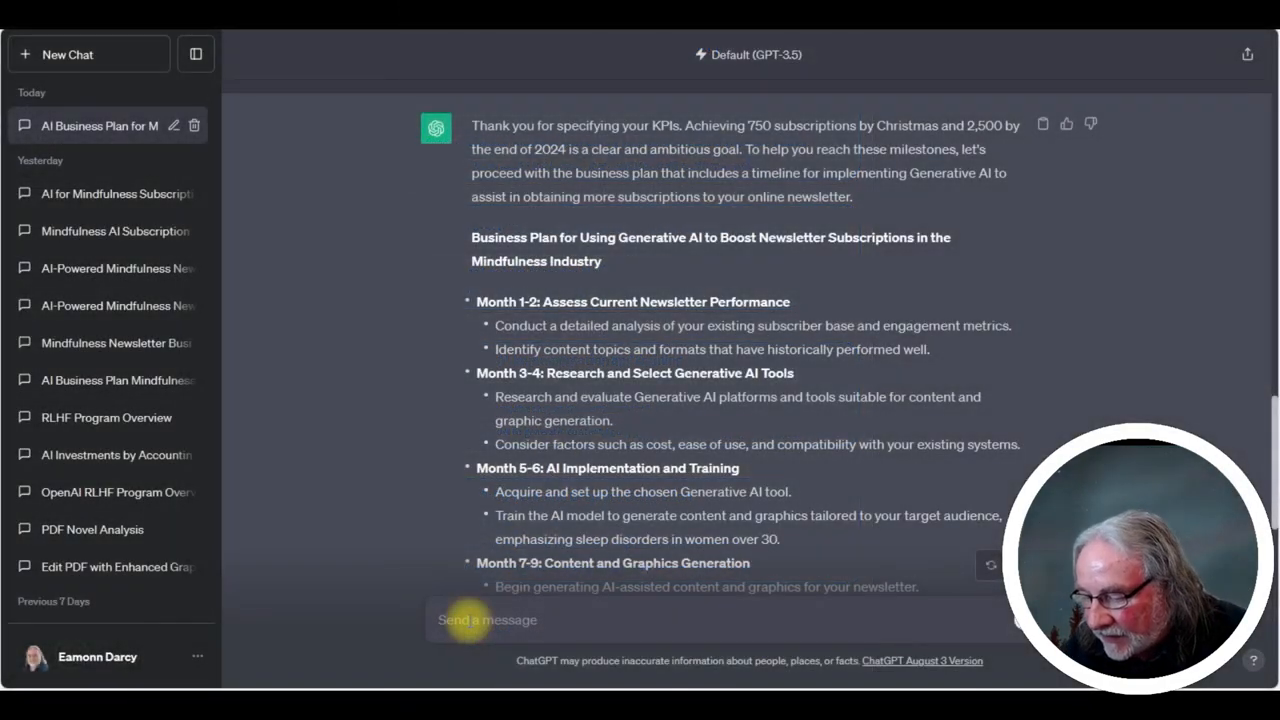
# Request a 1000-word report expanding 'Month 1-2: Assess Current Newsletter Performance'
pyautogui.write('Expand')
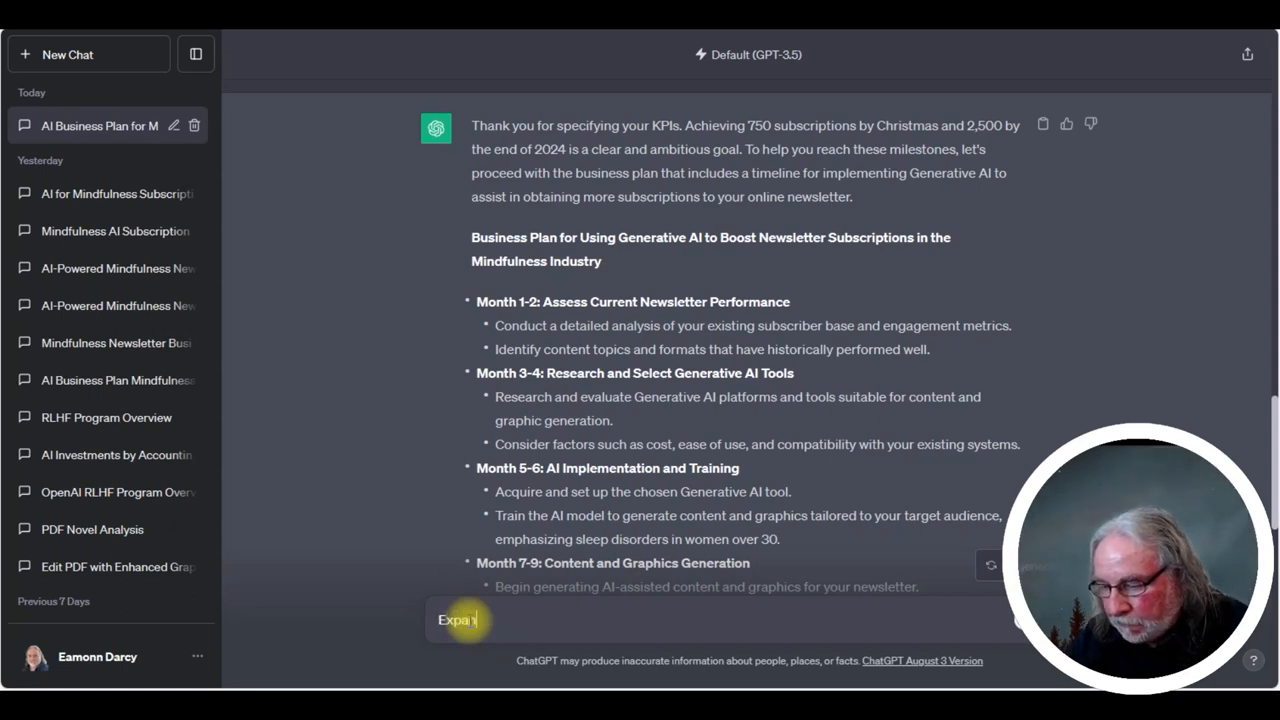
pyautogui.write('nd on')
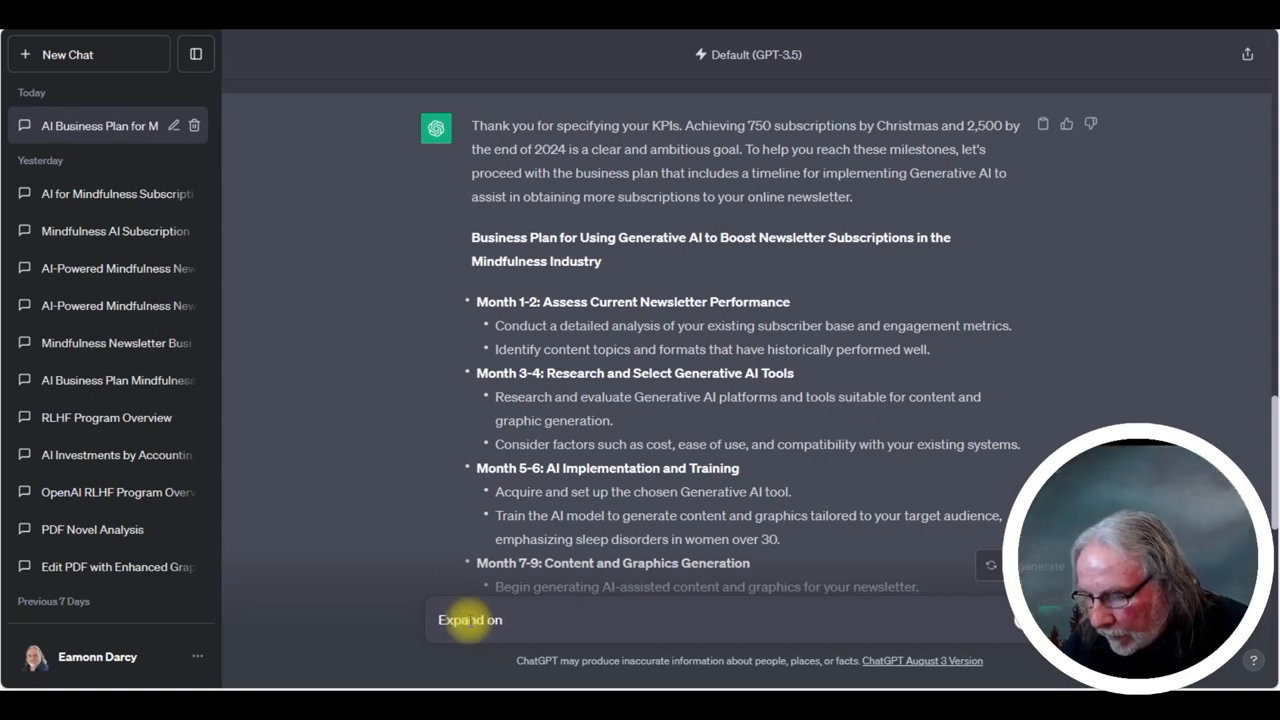
pyautogui.write('Month 1-2: Assess Current Newsletter Performance.')
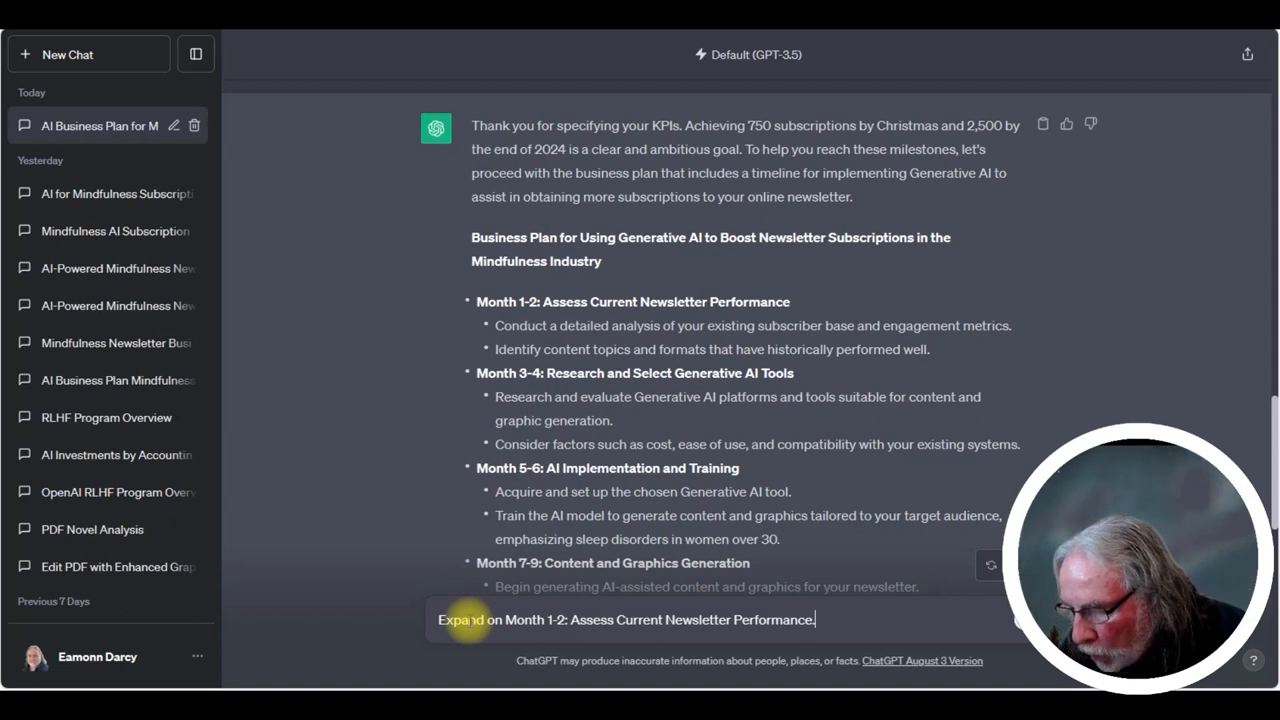
pyautogui.write('Prepare a')
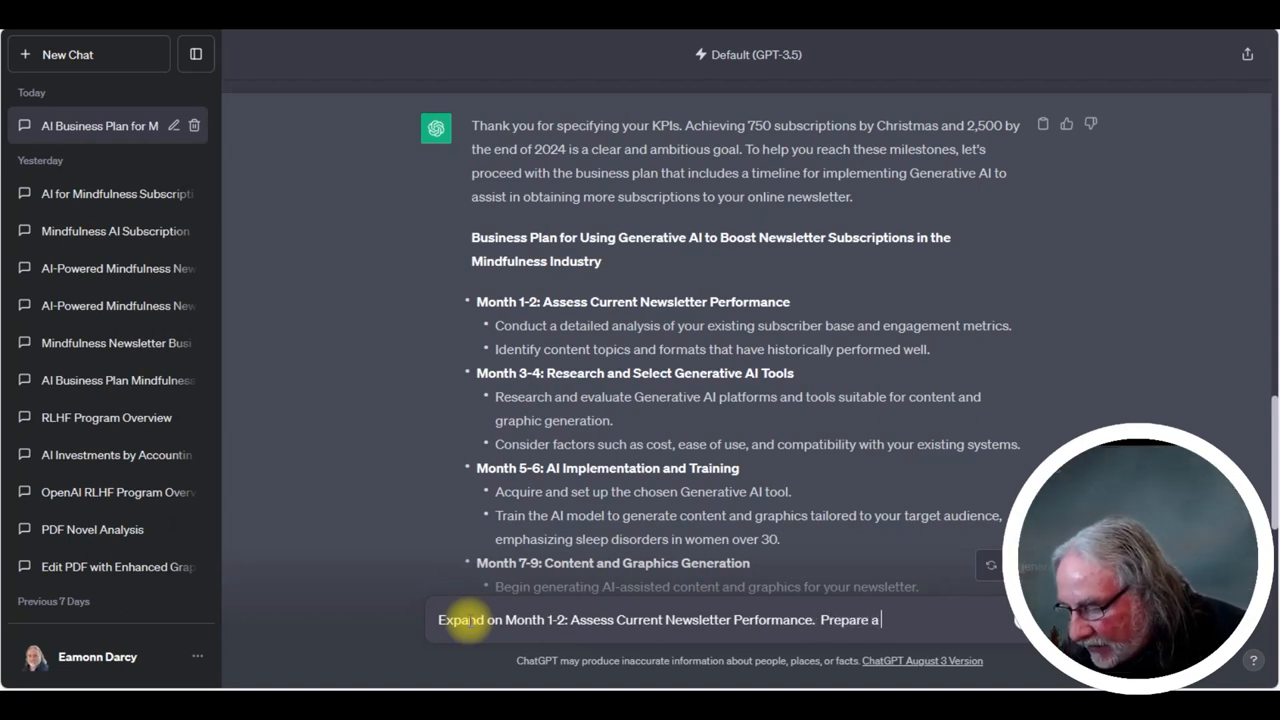
pyautogui.write('1000 word report')
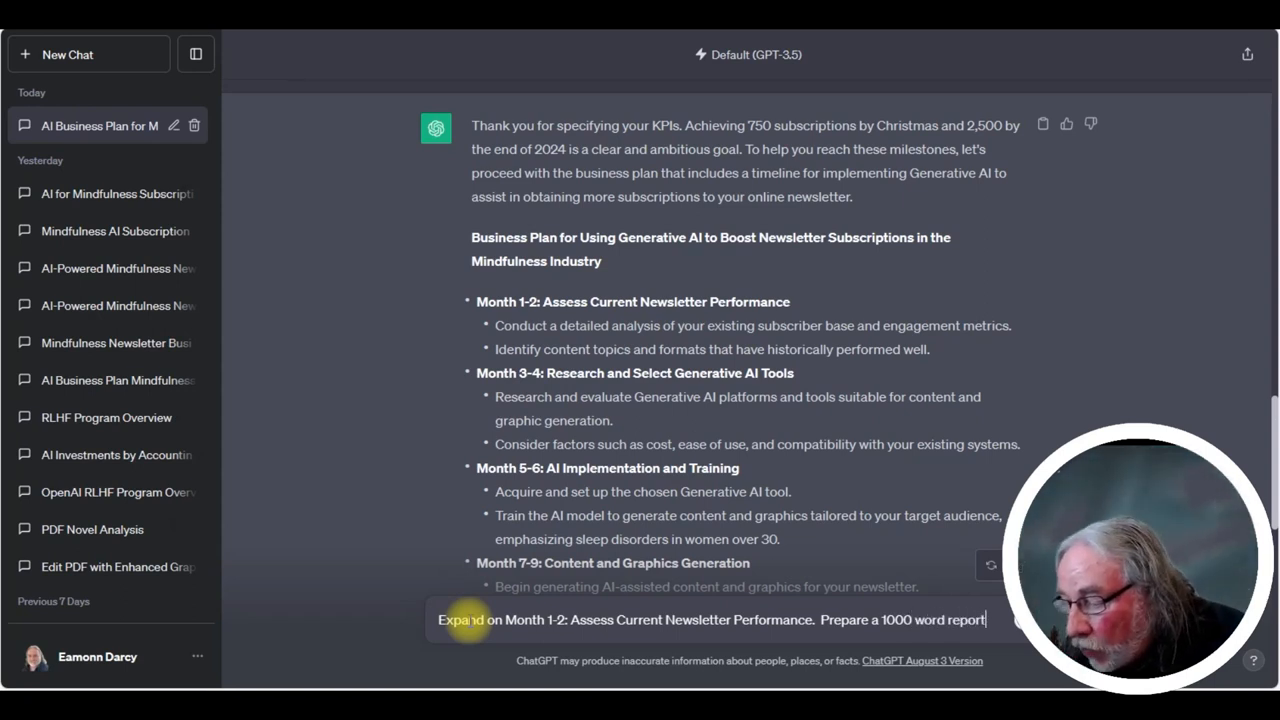
pyautogui.press('Return')
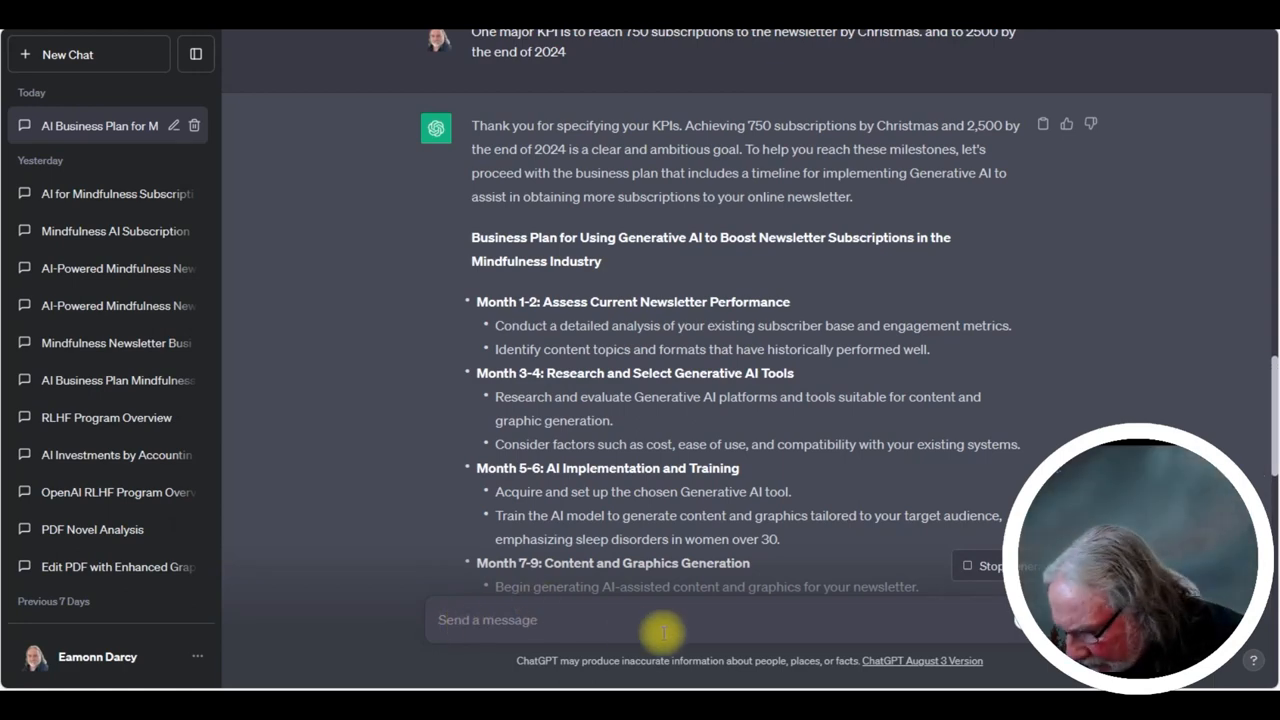
pyautogui.moveTo(1252, 388)
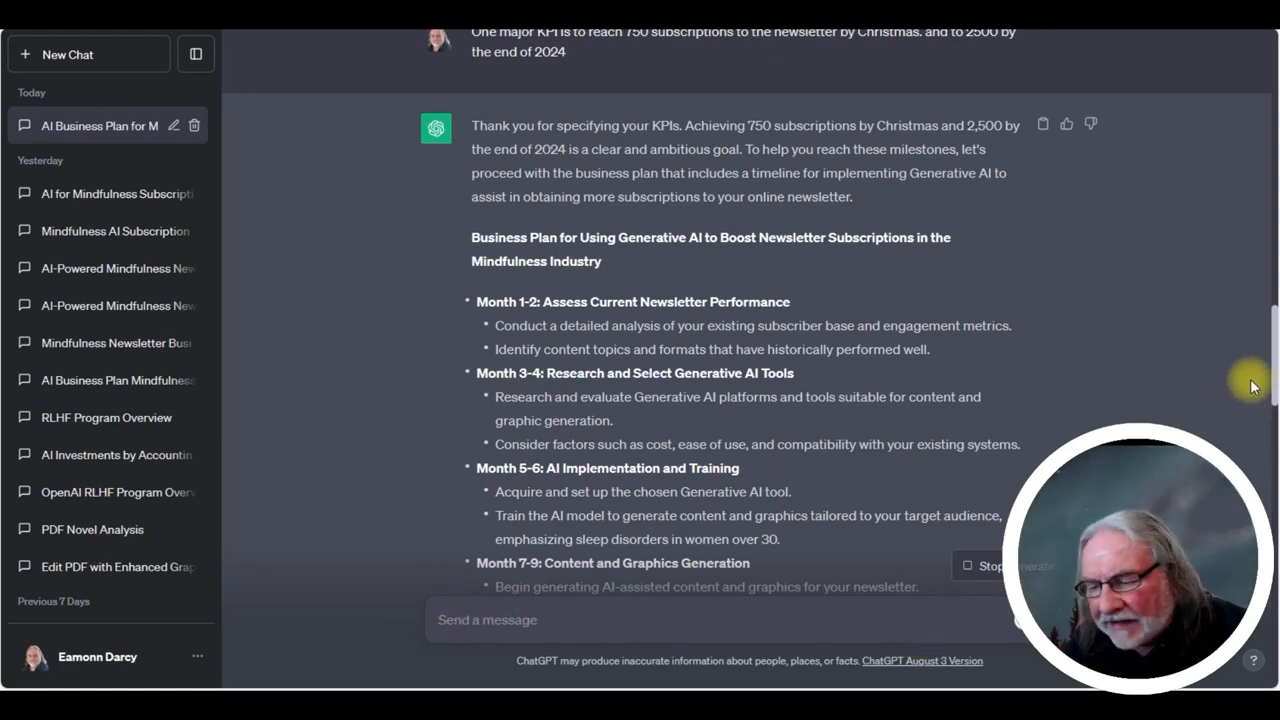
pyautogui.scroll(-3)
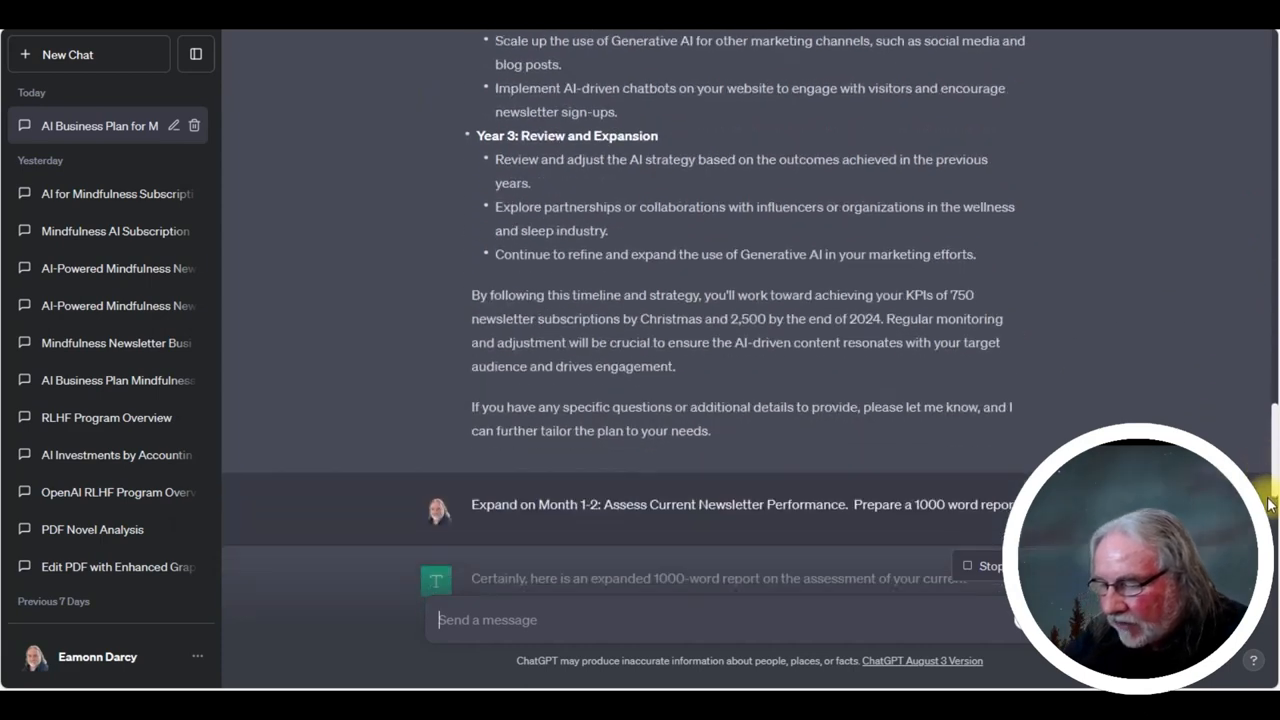
pyautogui.scroll(-3)
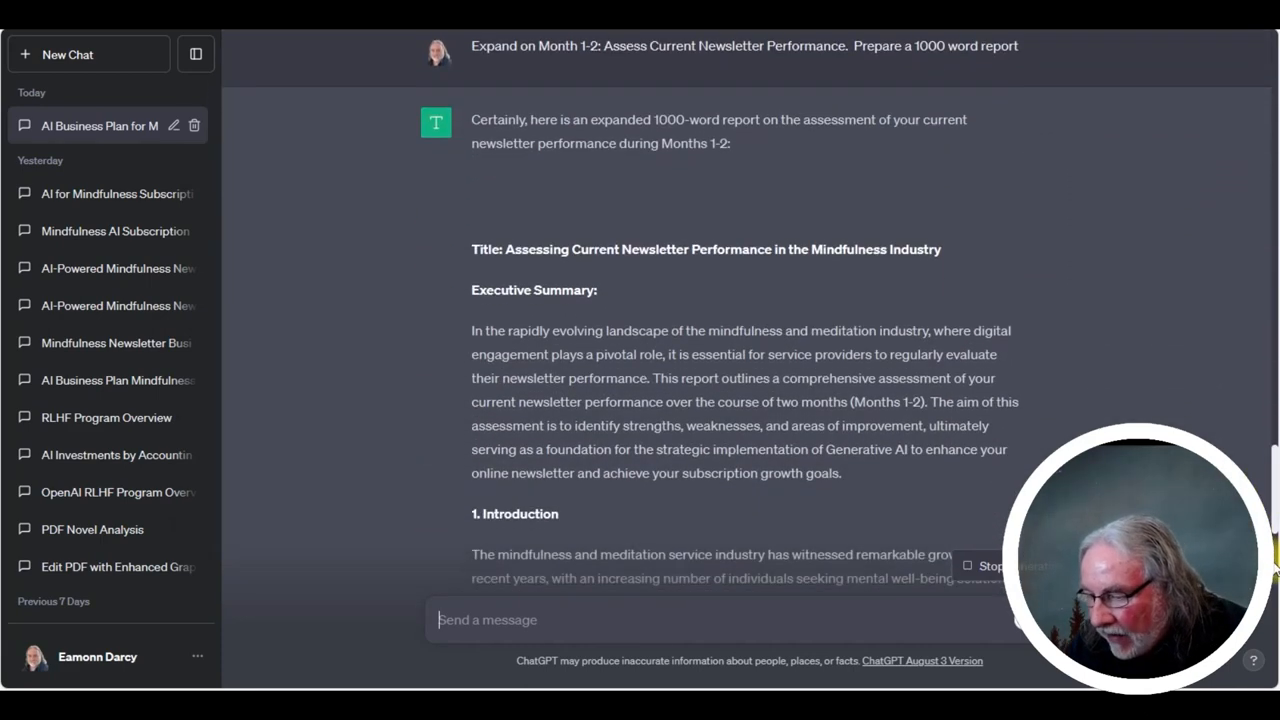
pyautogui.scroll(-3)
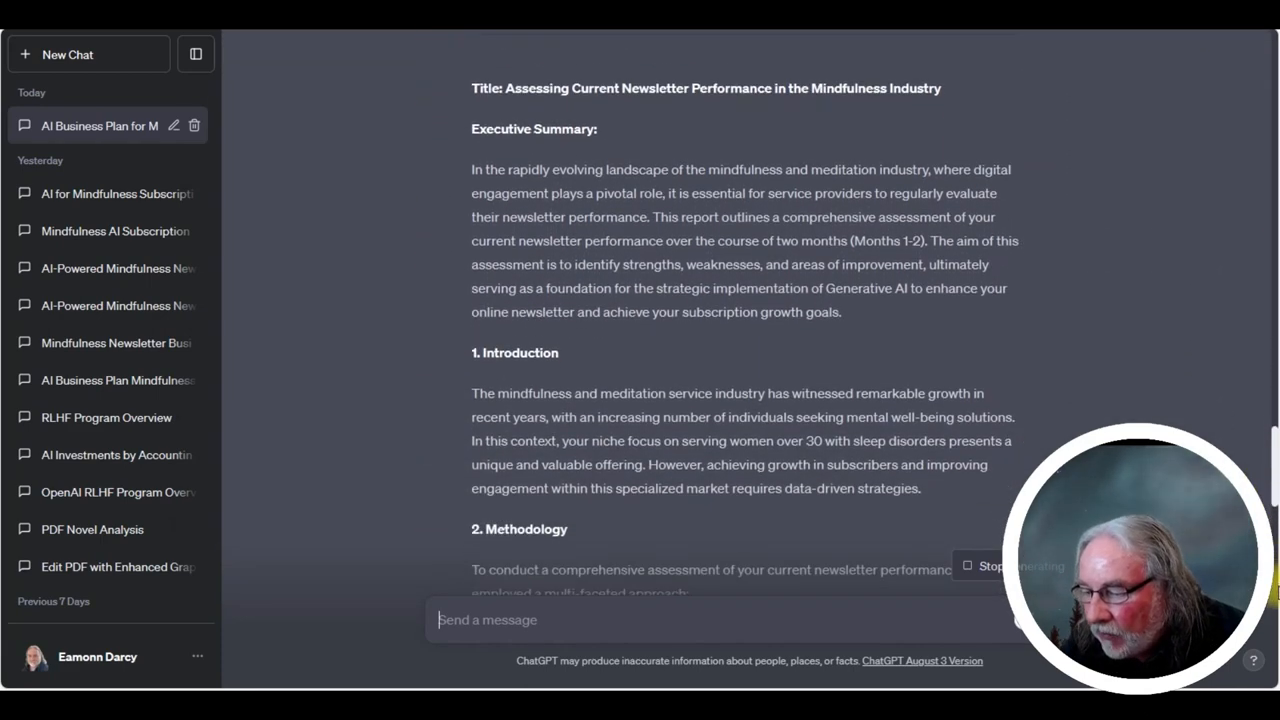
pyautogui.scroll(-3)
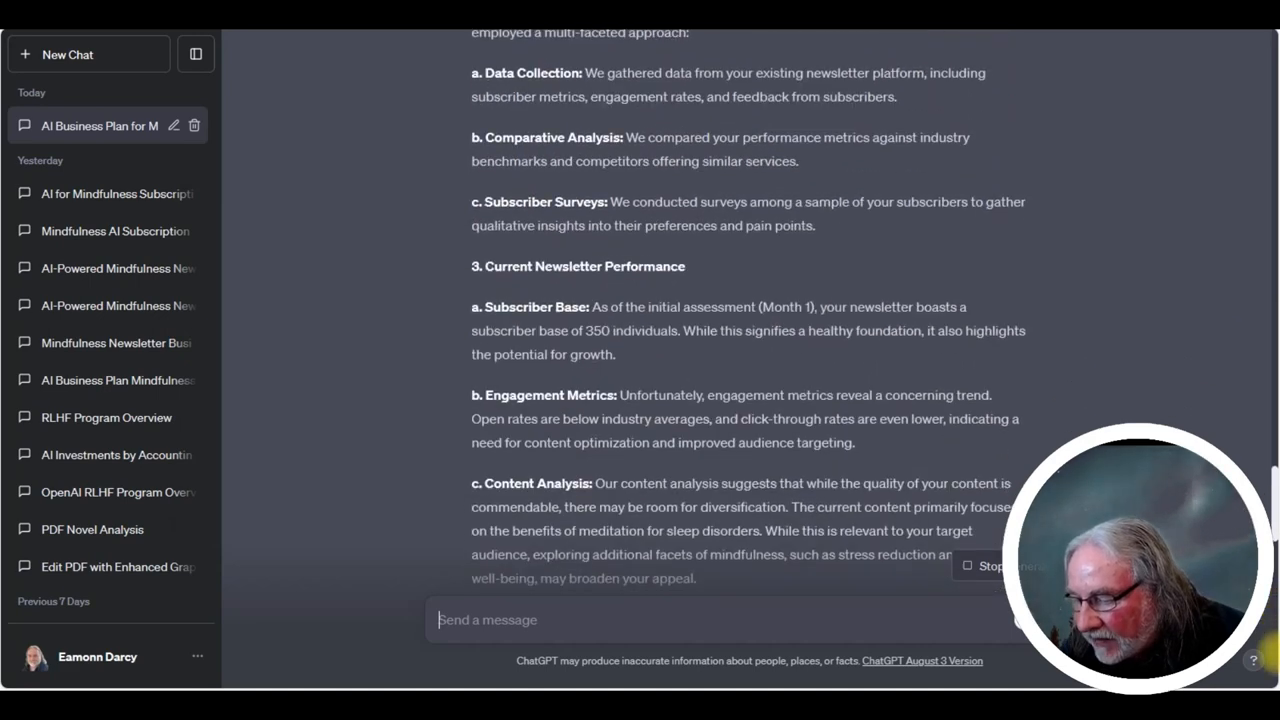
pyautogui.scroll(-3)
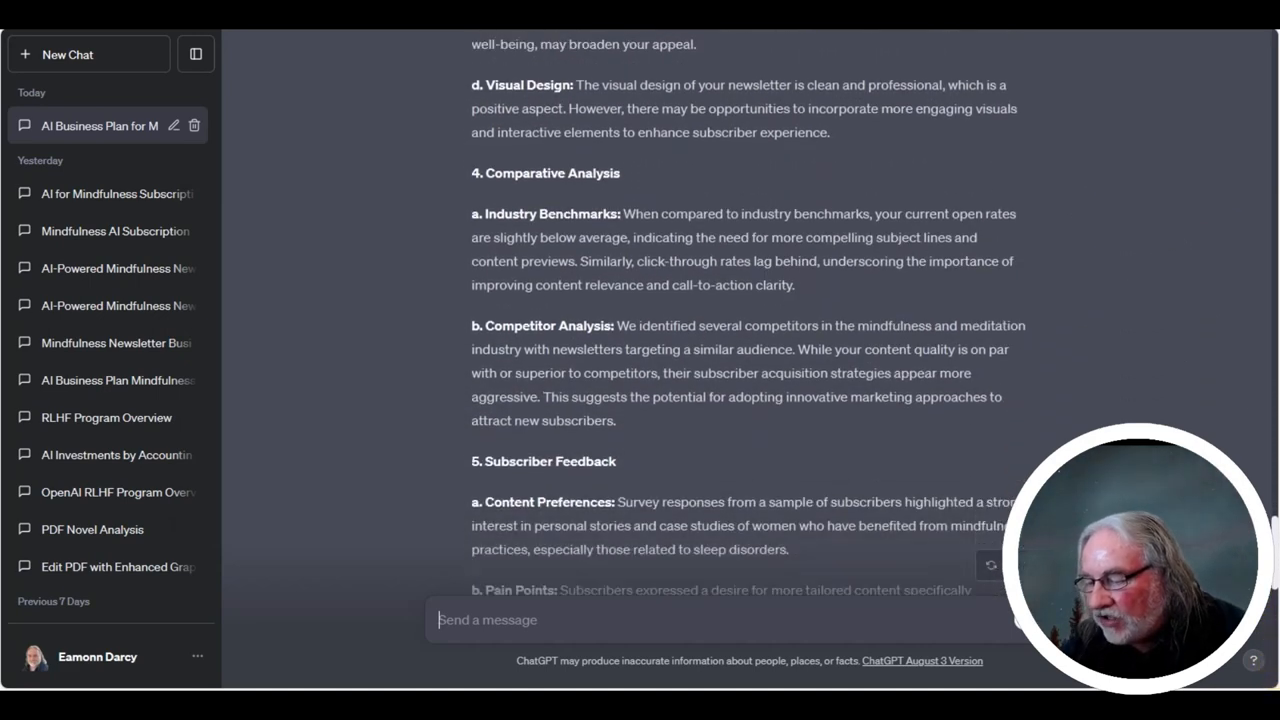
pyautogui.scroll(-3)
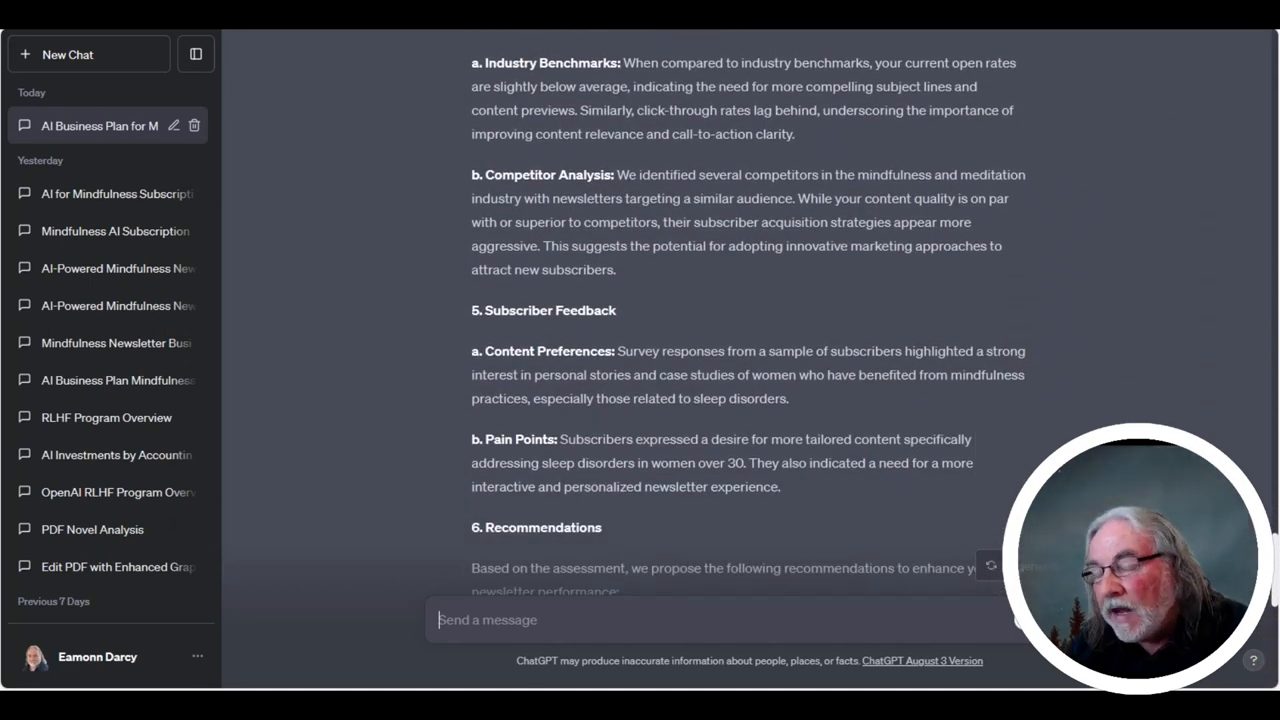
pyautogui.scroll(-3)
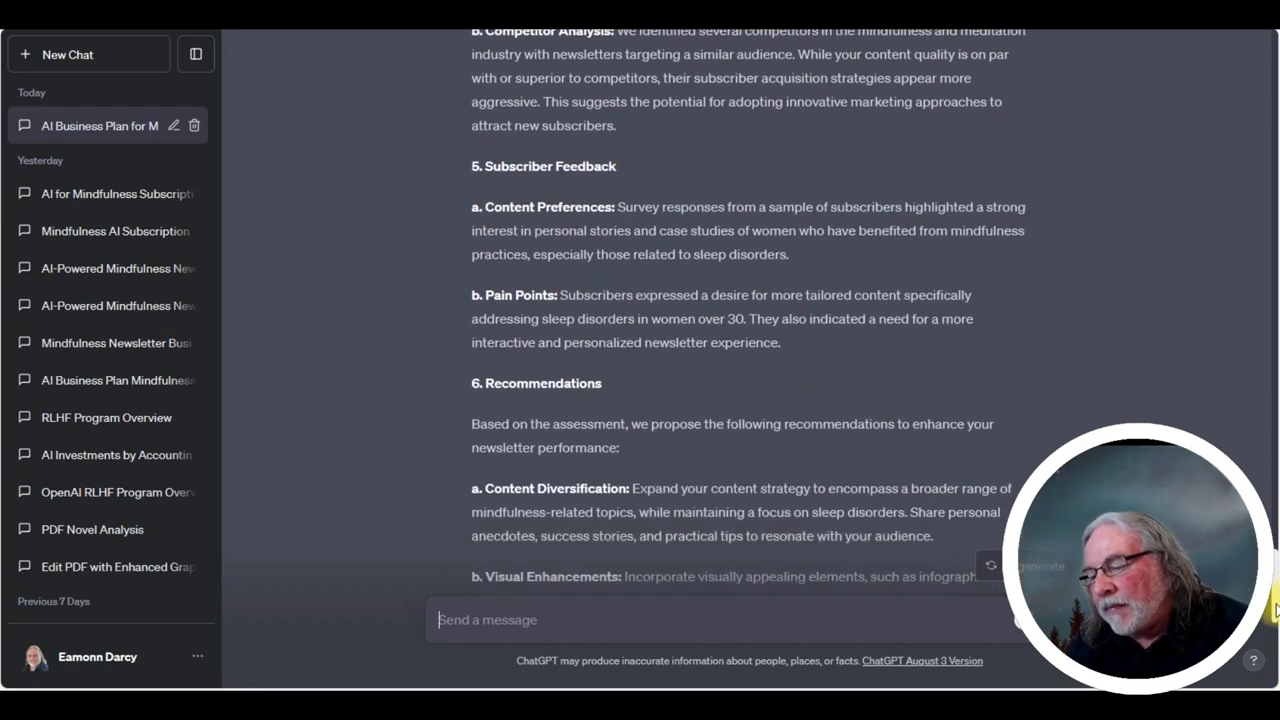
pyautogui.scroll(-3)
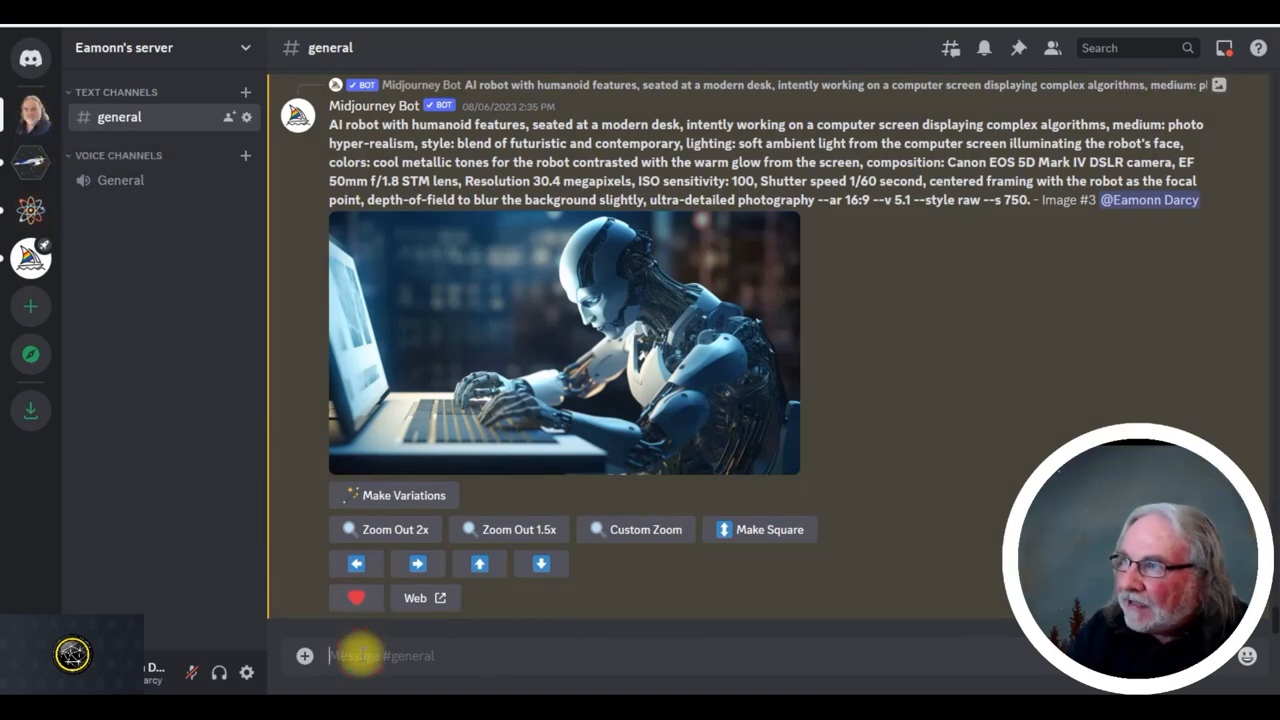
# Enter /imagine with 'A group of old people who appear rejuvenated by a meditation and quantum healing'
pyautogui.write('/im')
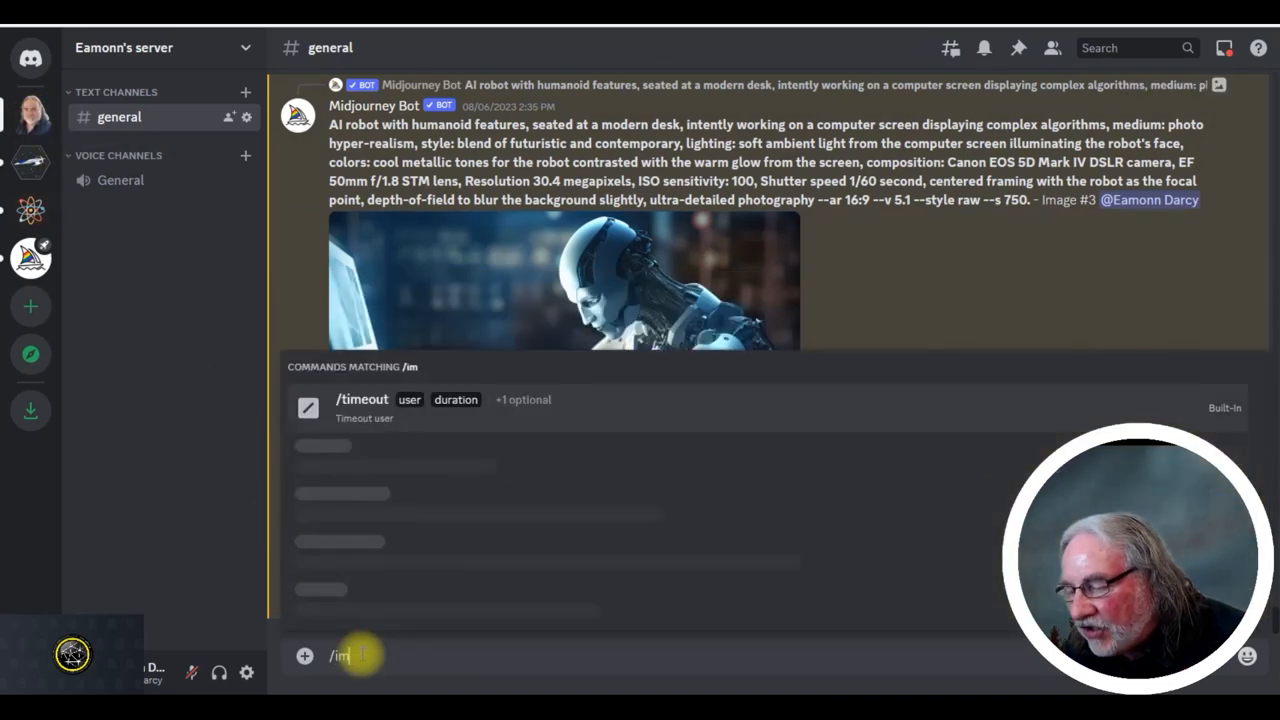
pyautogui.write('agine')
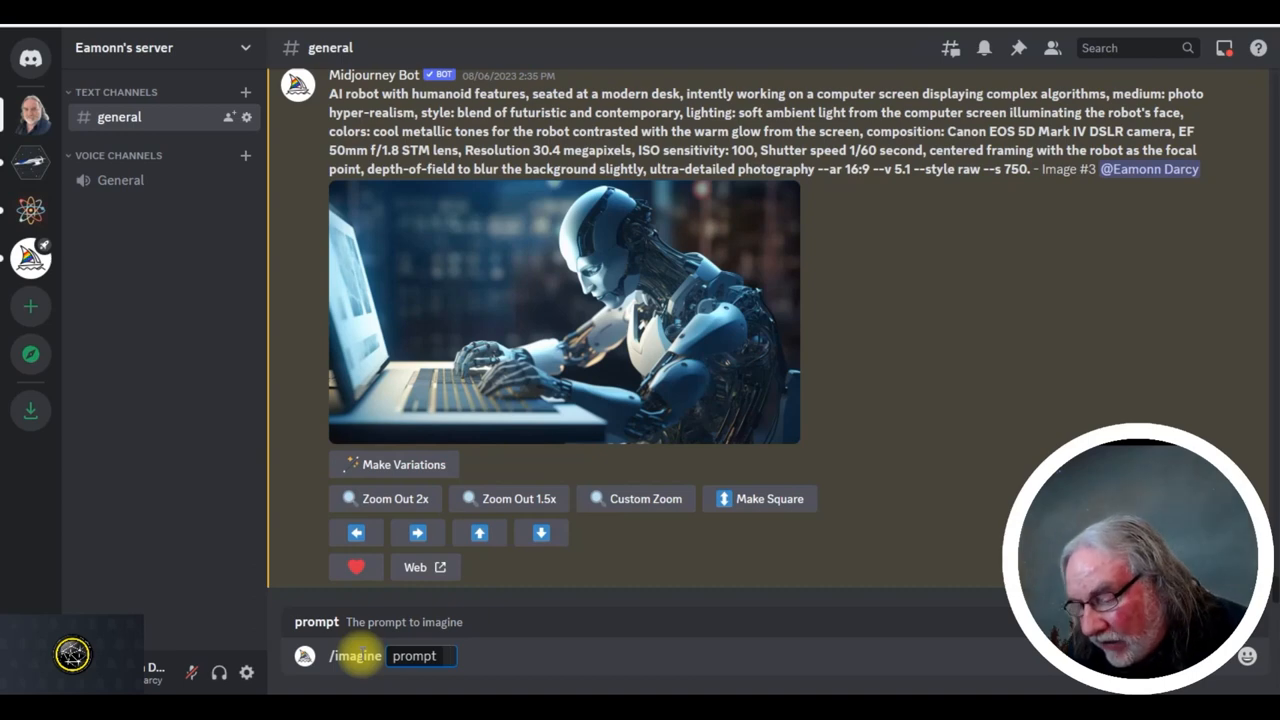
pyautogui.write('A')
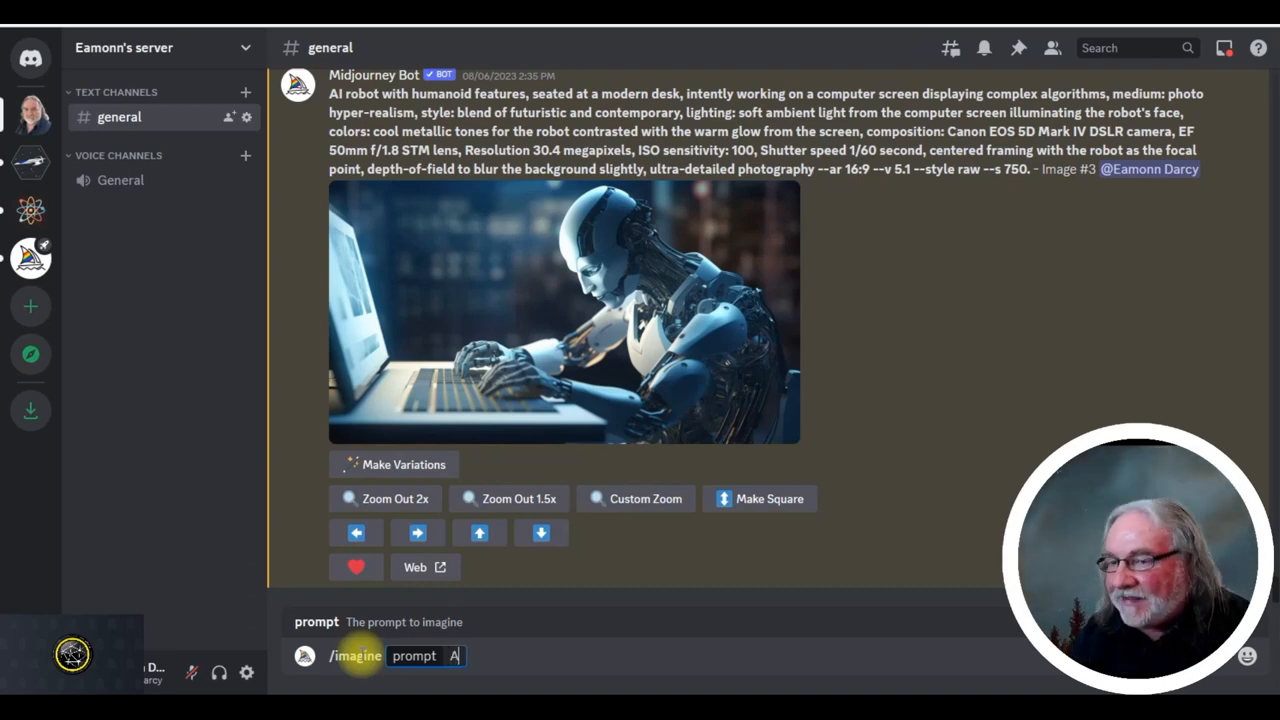
pyautogui.write('group')
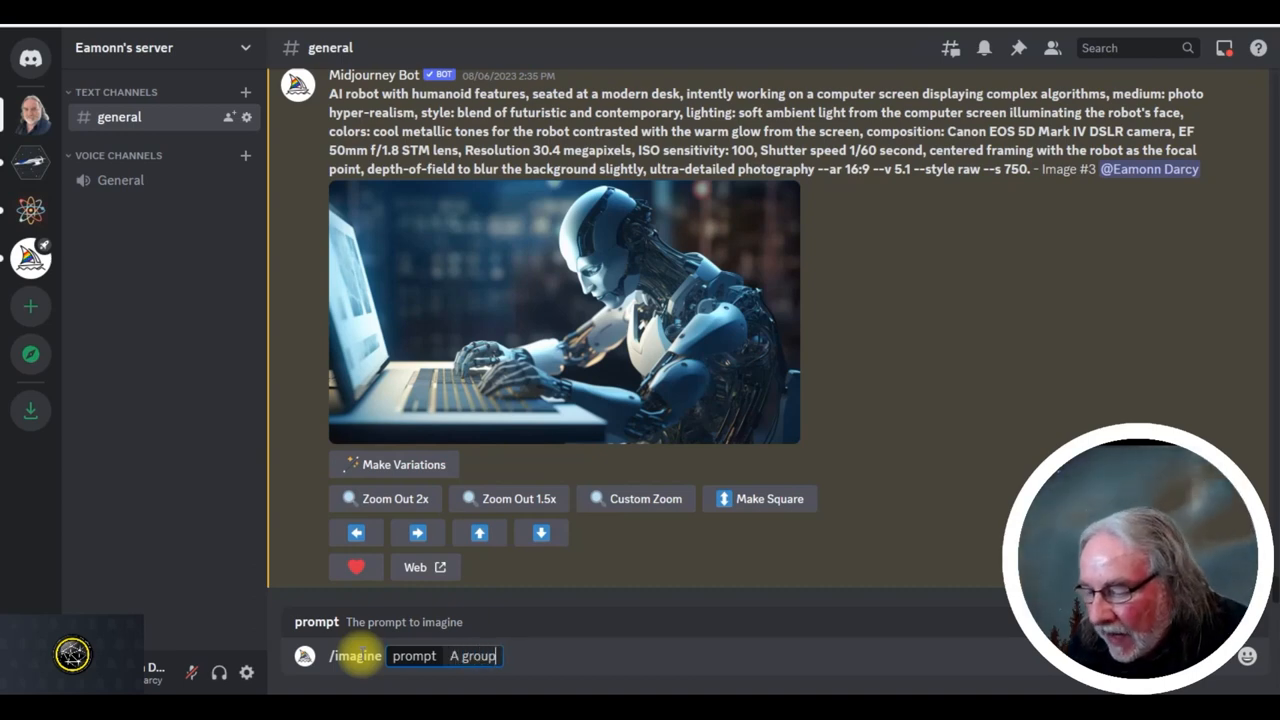
pyautogui.write('of old people who appear rejuvenated by a meditation and quantum healing')
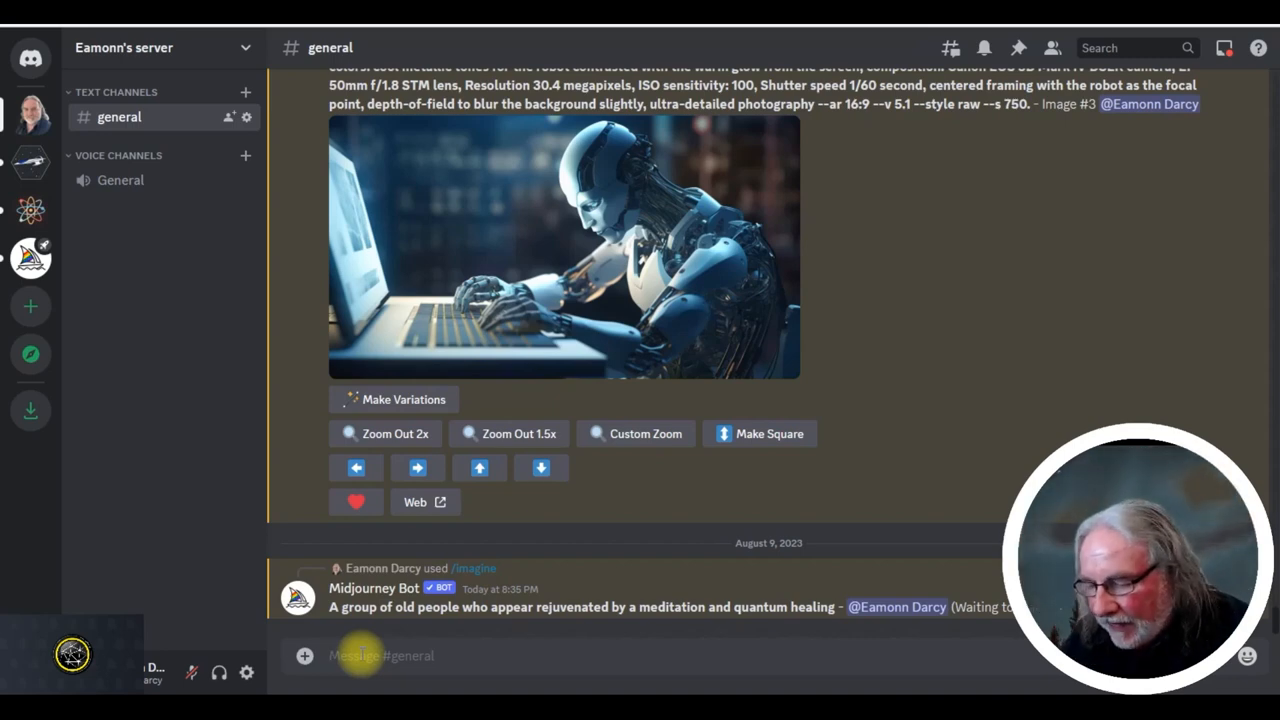
# Upscale the third image of the rejuvenated-elders grid with U3
pyautogui.scroll(-3)
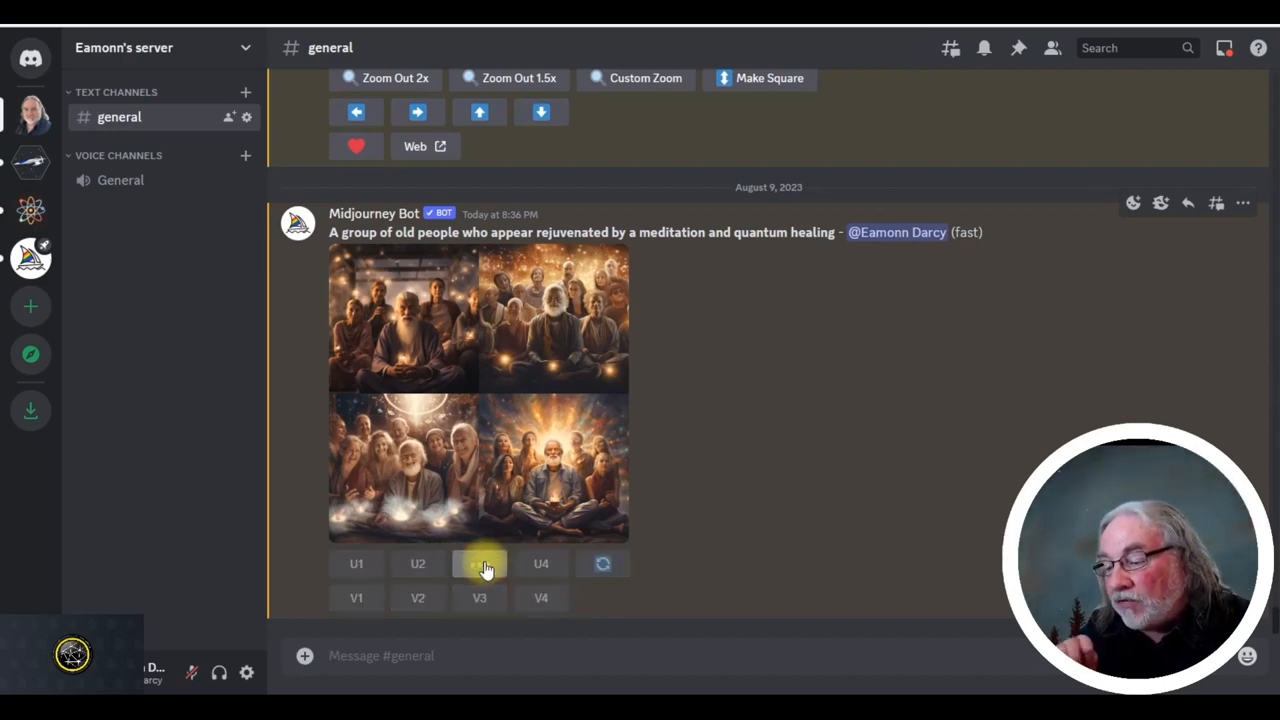
pyautogui.click(480, 564)
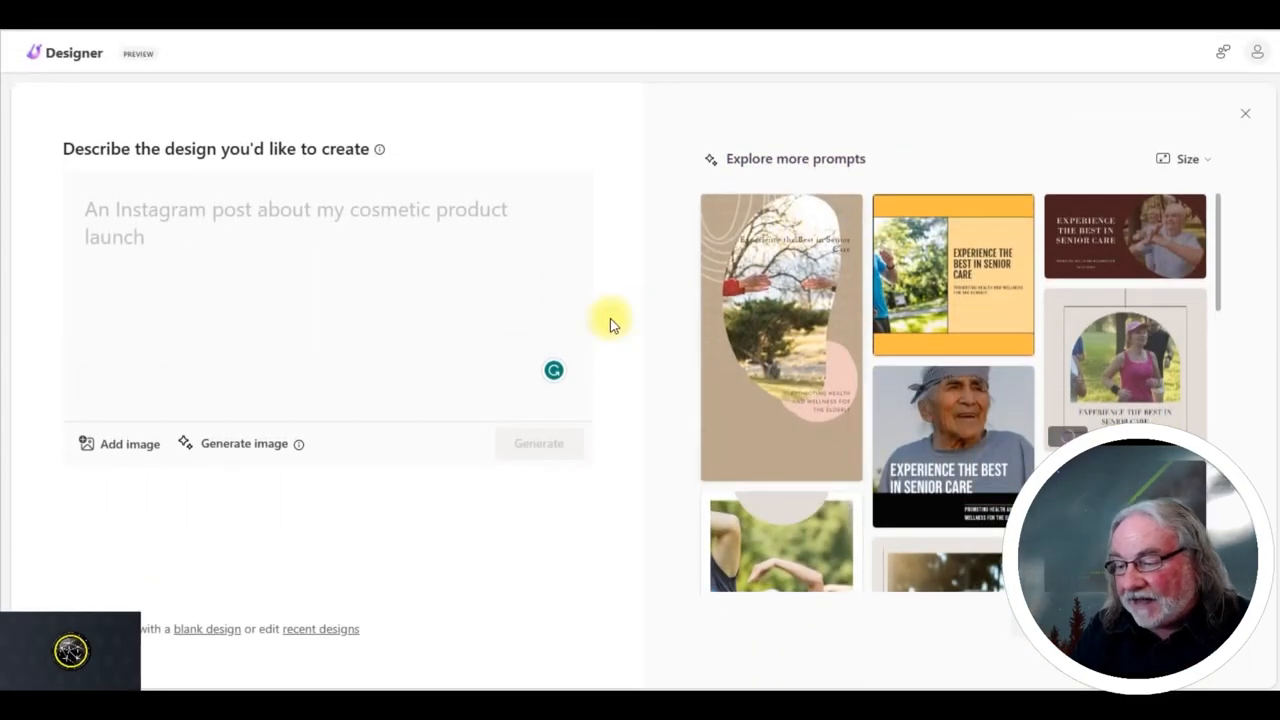
pyautogui.moveTo(232, 448)
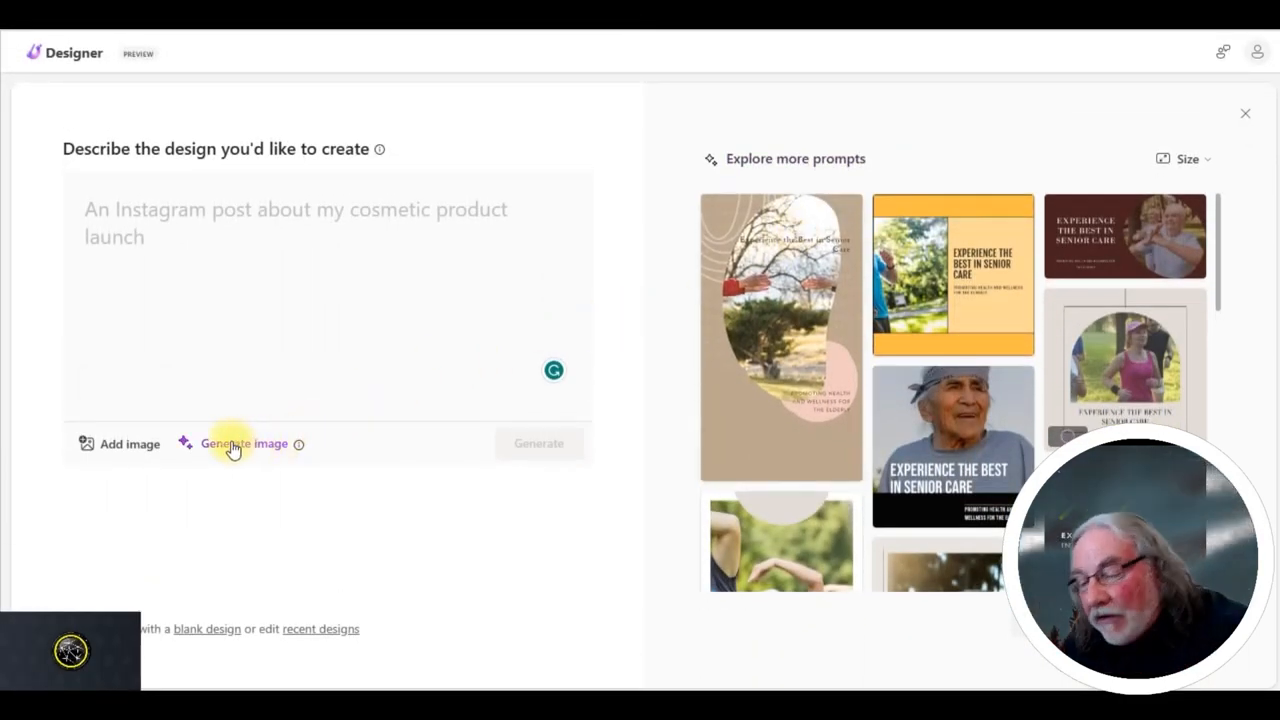
# Generate designs from 'promotional brochure for a well-being company specialising in aged care'
pyautogui.click(90, 220)
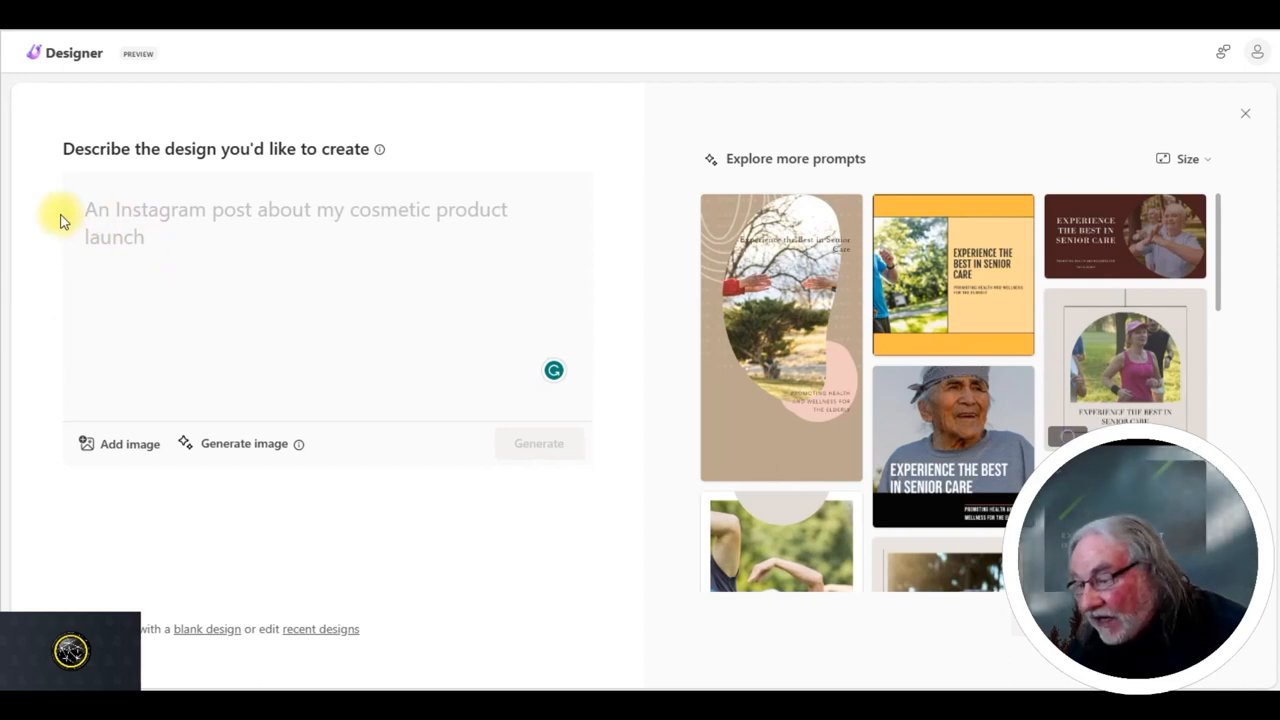
pyautogui.write("I'd like to design a promotional brochure for a well-being company specialising in Aged care")
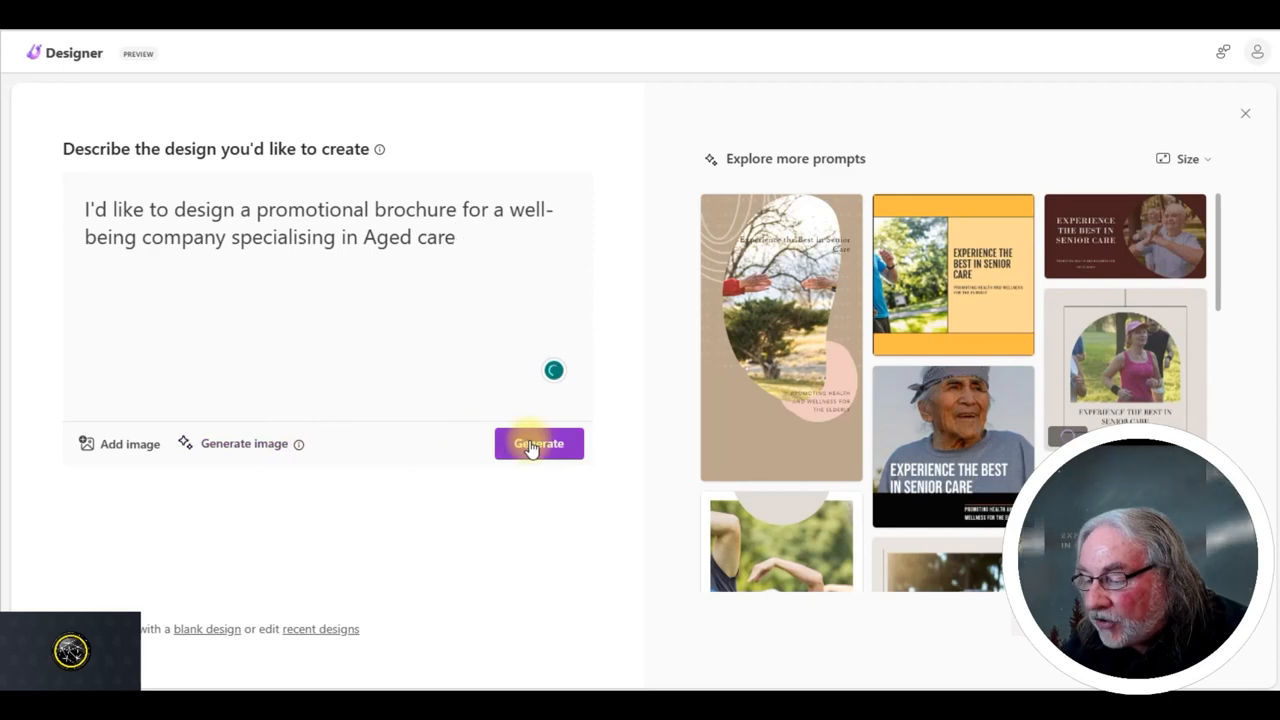
pyautogui.click(540, 444)
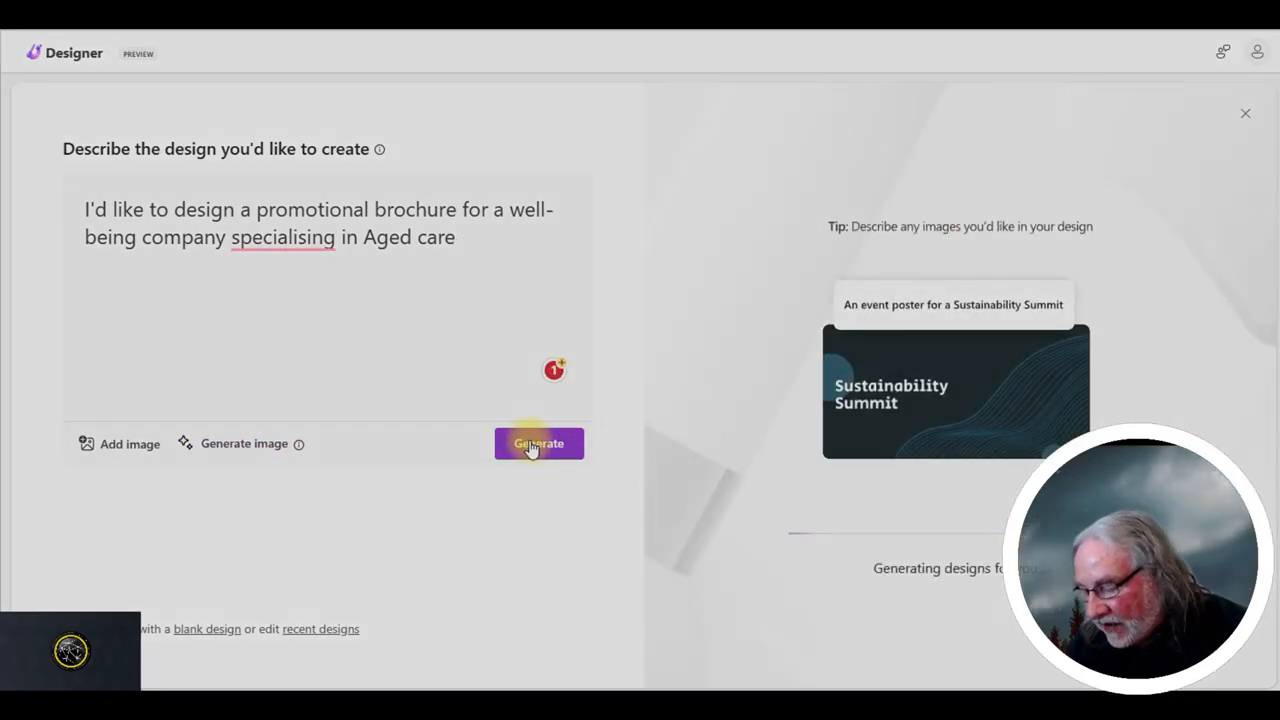
pyautogui.click(538, 444)
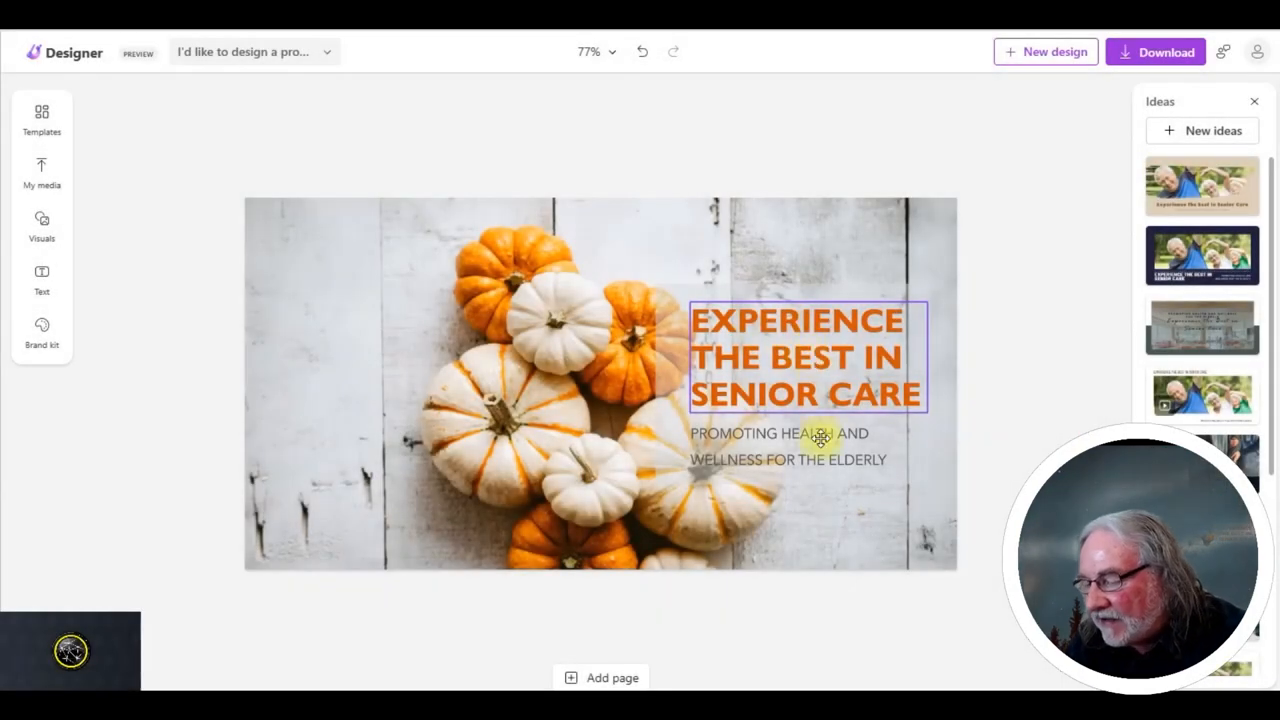
# Change the subtitle to 'Promoting health and wellness by EAMONN DARCY'
pyautogui.click(780, 446)
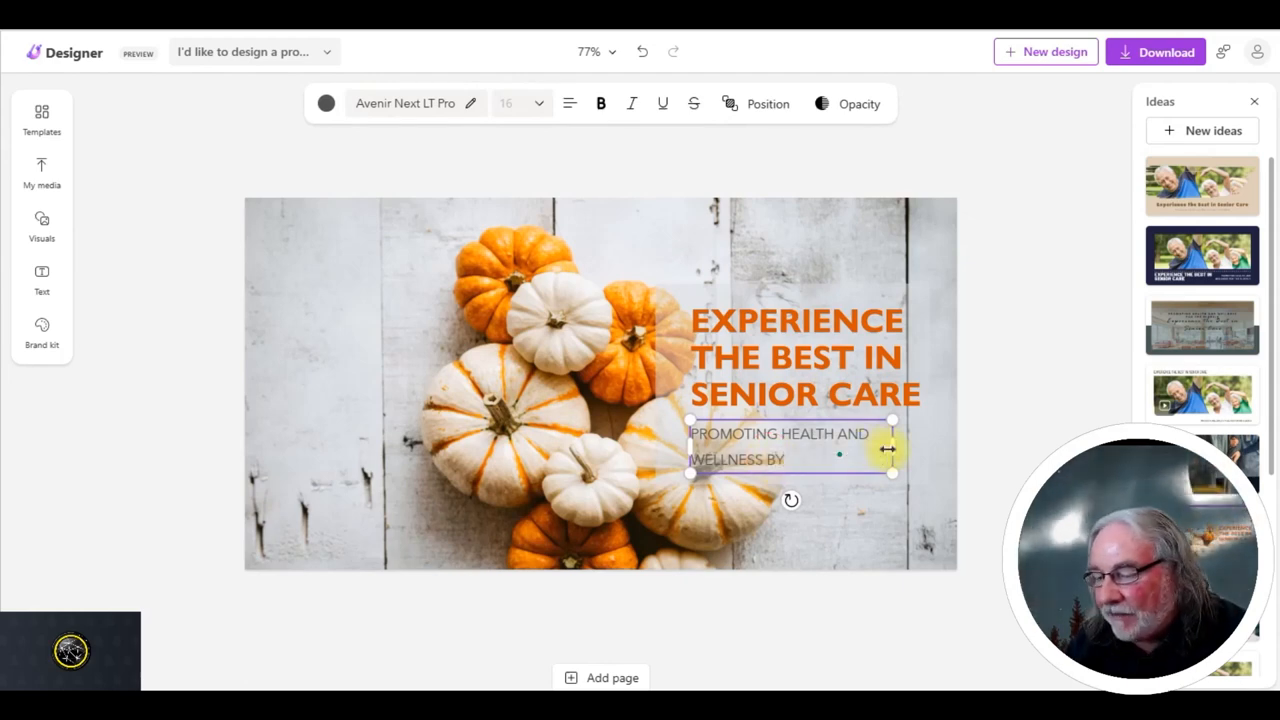
pyautogui.write('EAMONN')
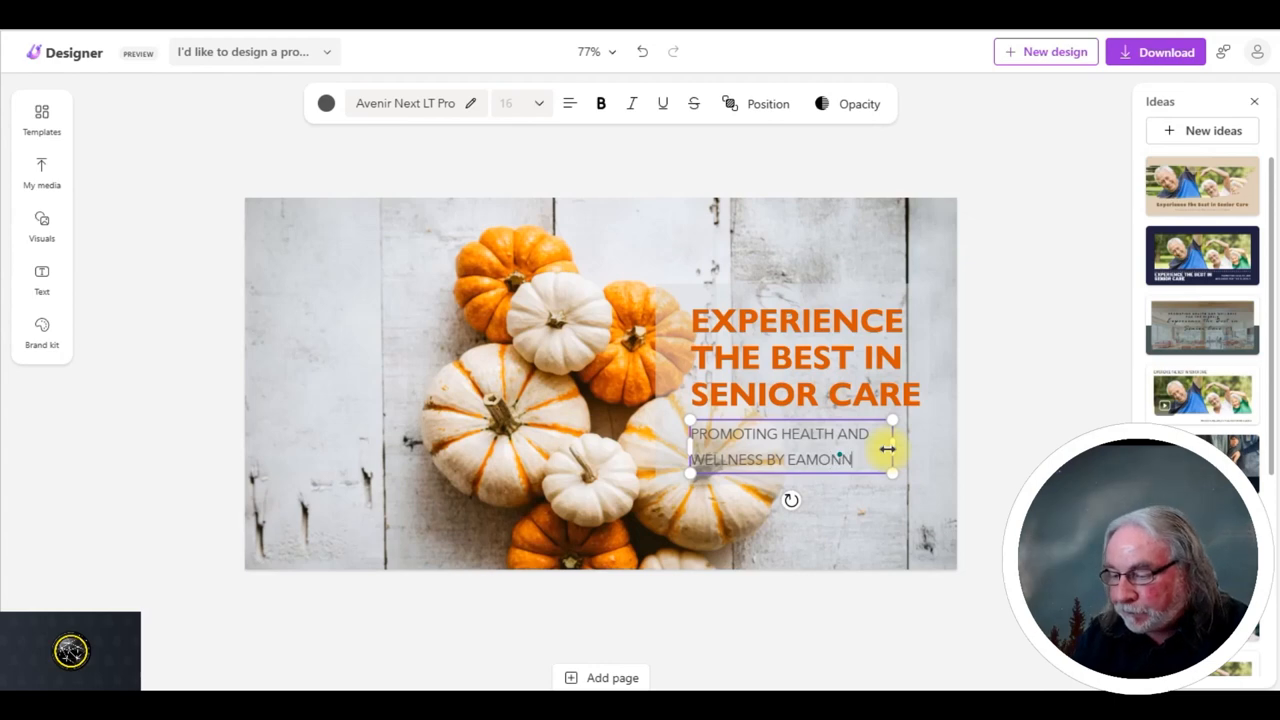
pyautogui.write('DARCY')
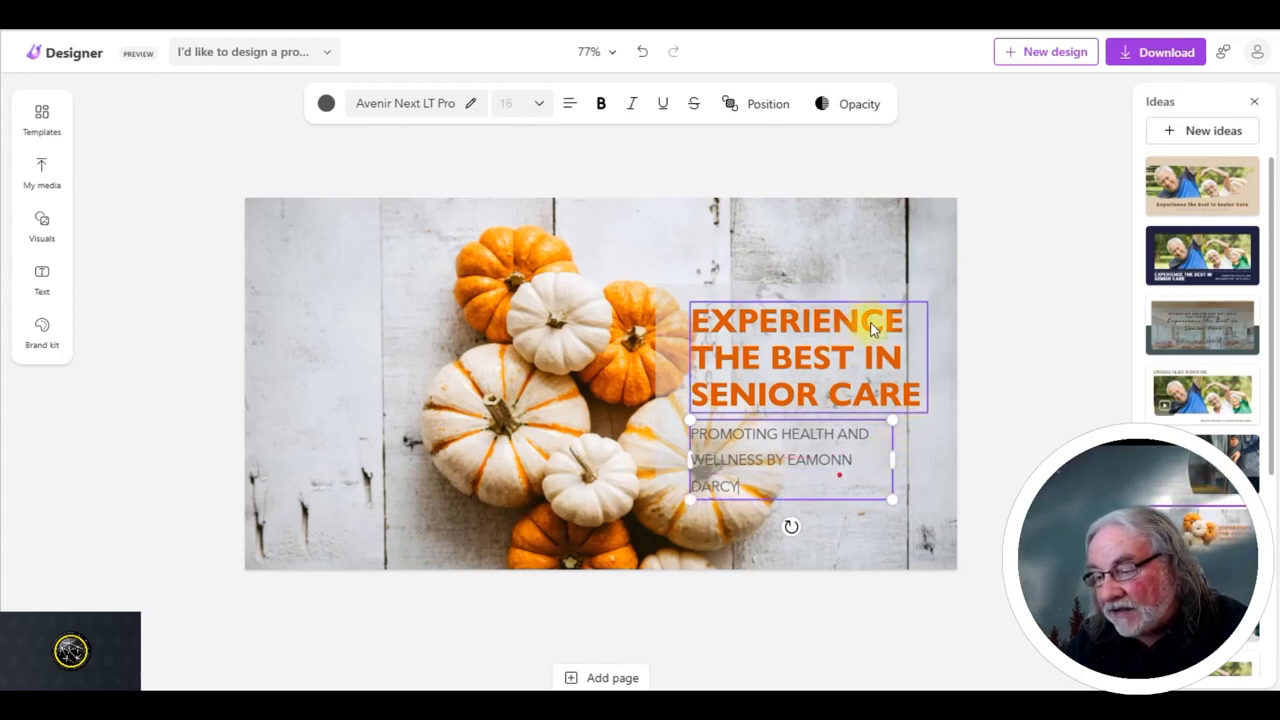
pyautogui.click(490, 250)
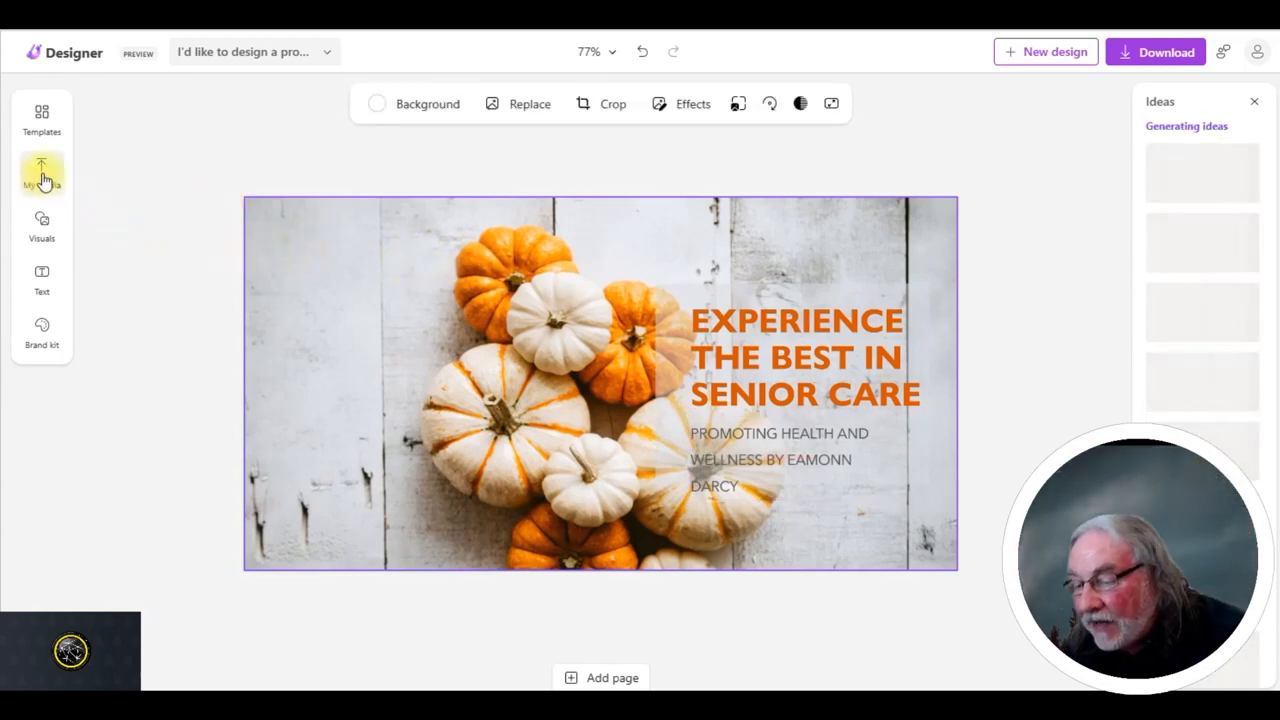
# Upload the rejuvenated-elders image from this device and set it as the brochure background
pyautogui.click(40, 170)
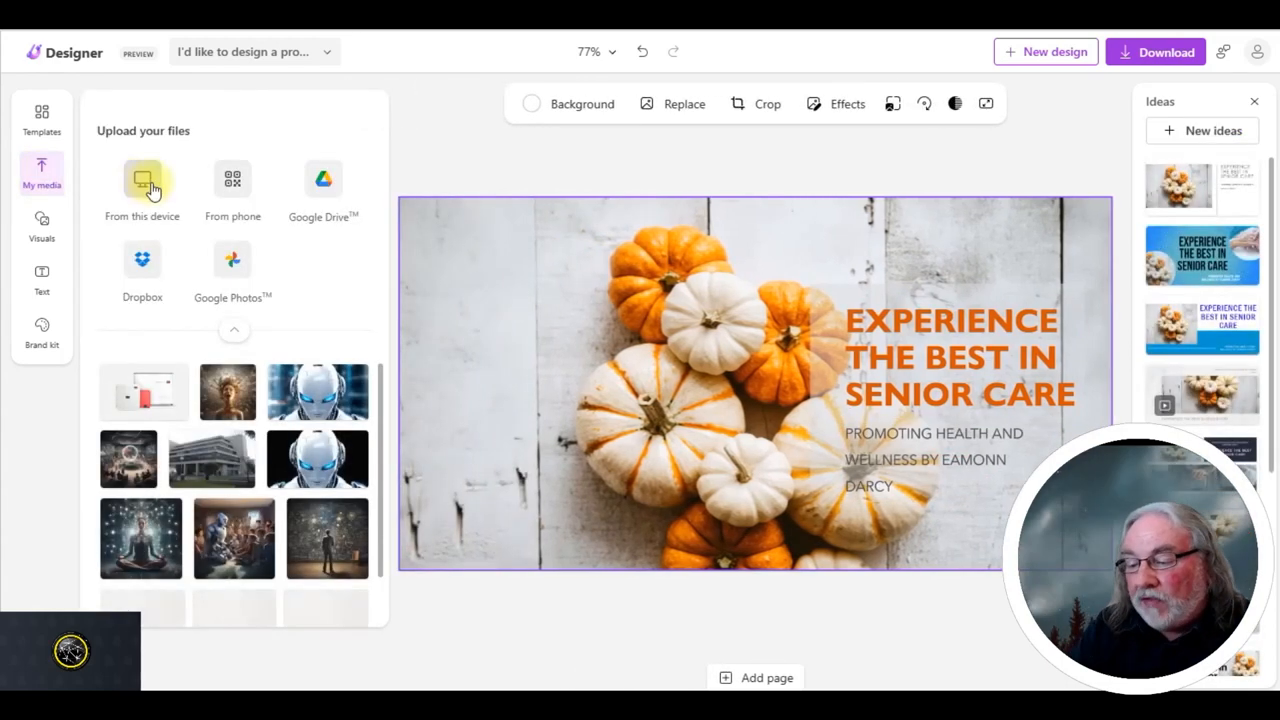
pyautogui.click(142, 184)
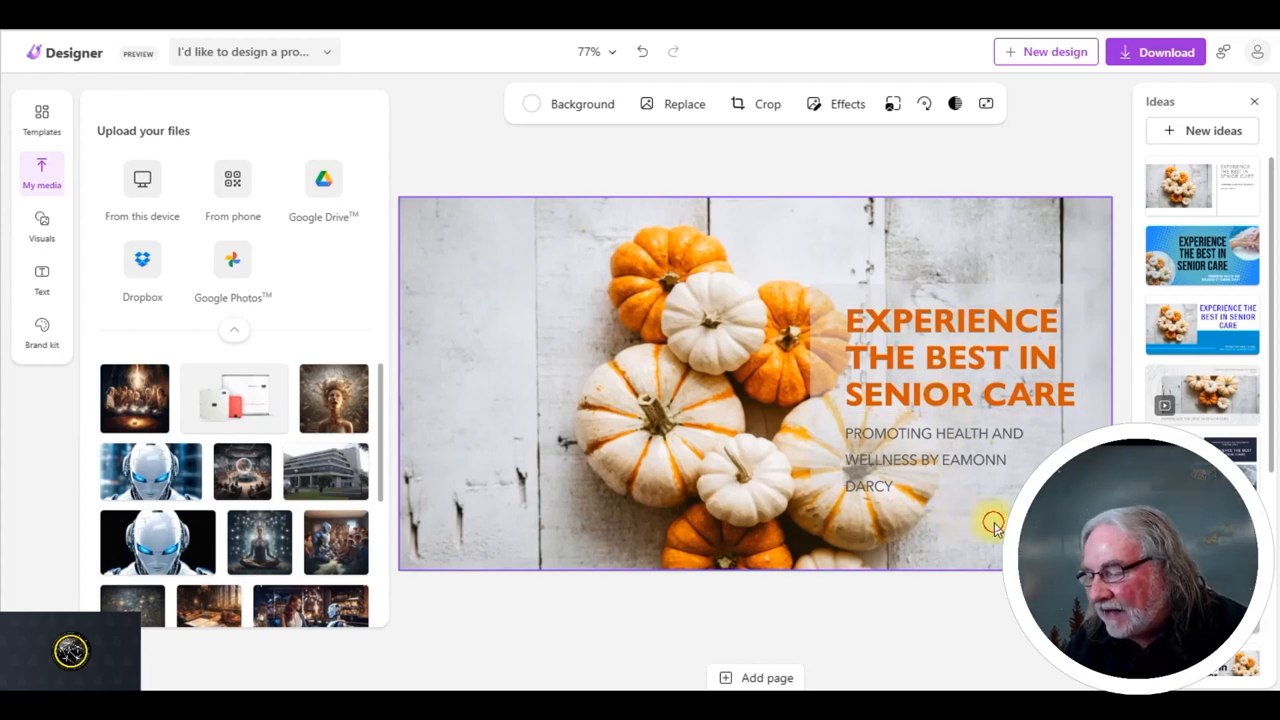
pyautogui.click(684, 104)
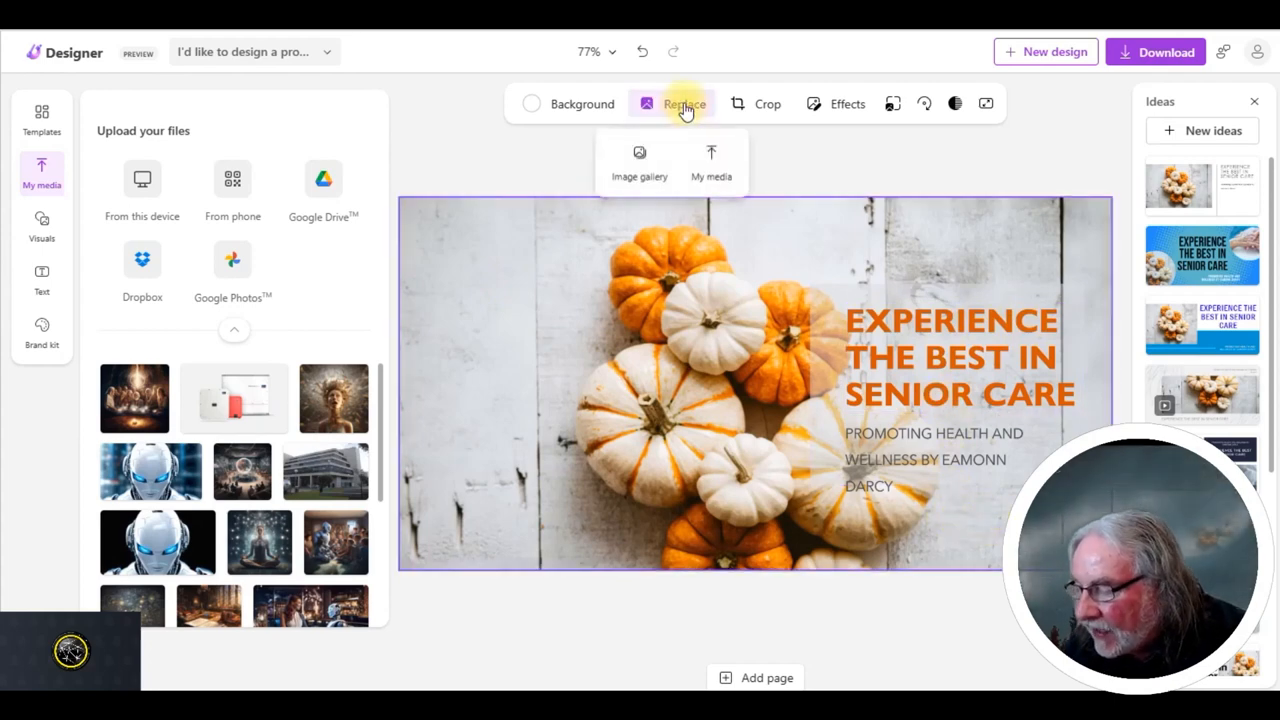
pyautogui.moveTo(712, 160)
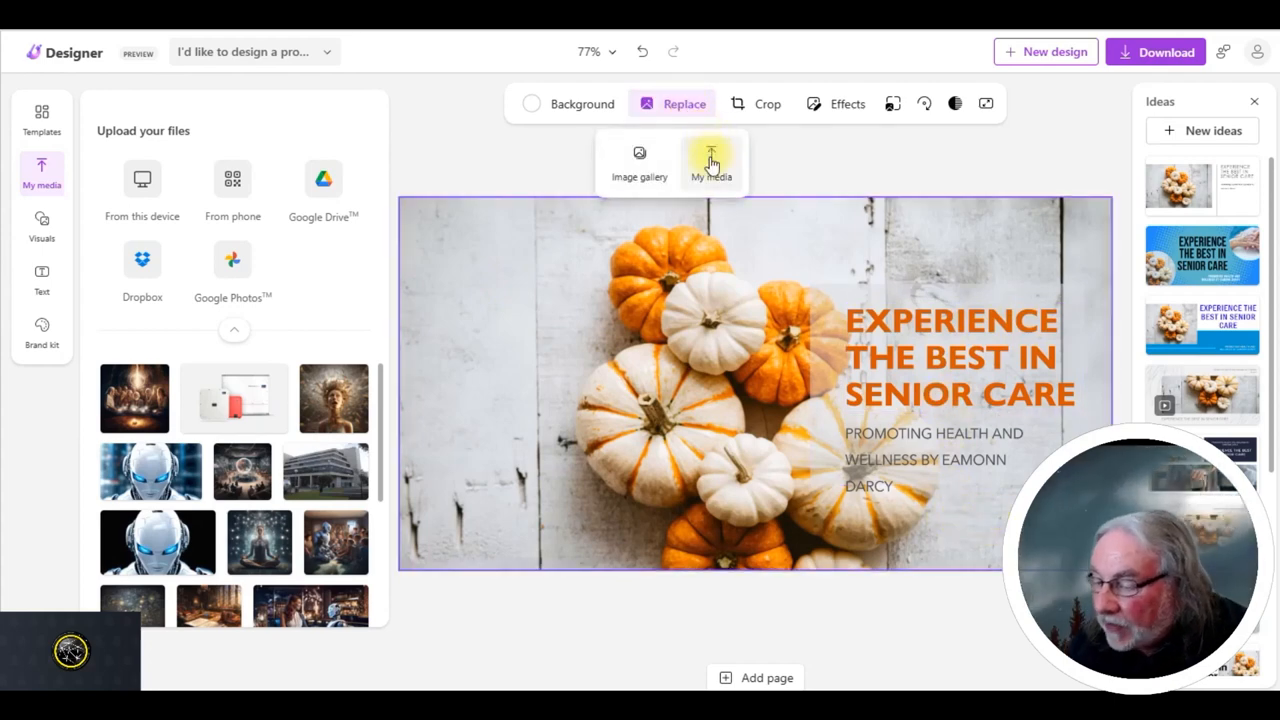
pyautogui.click(712, 160)
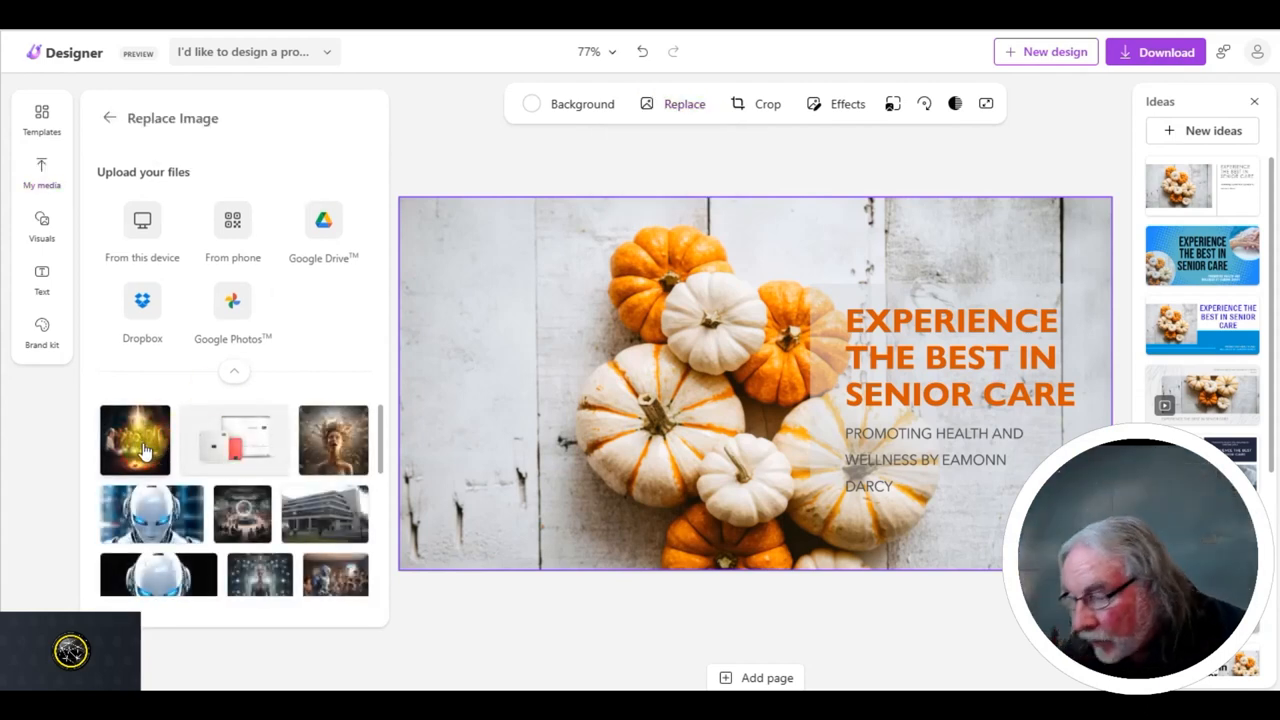
pyautogui.click(136, 440)
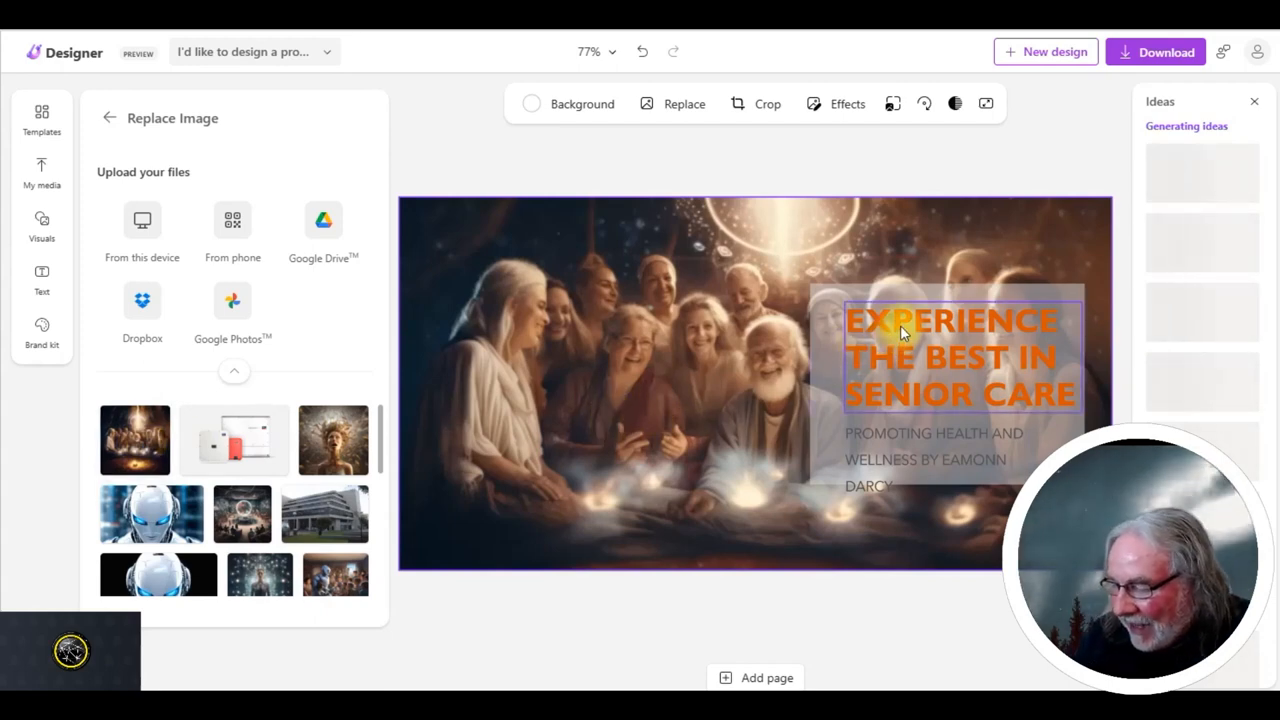
# Recolour the headline text dark and browse stock visuals for a holding-hands photo
pyautogui.click(950, 356)
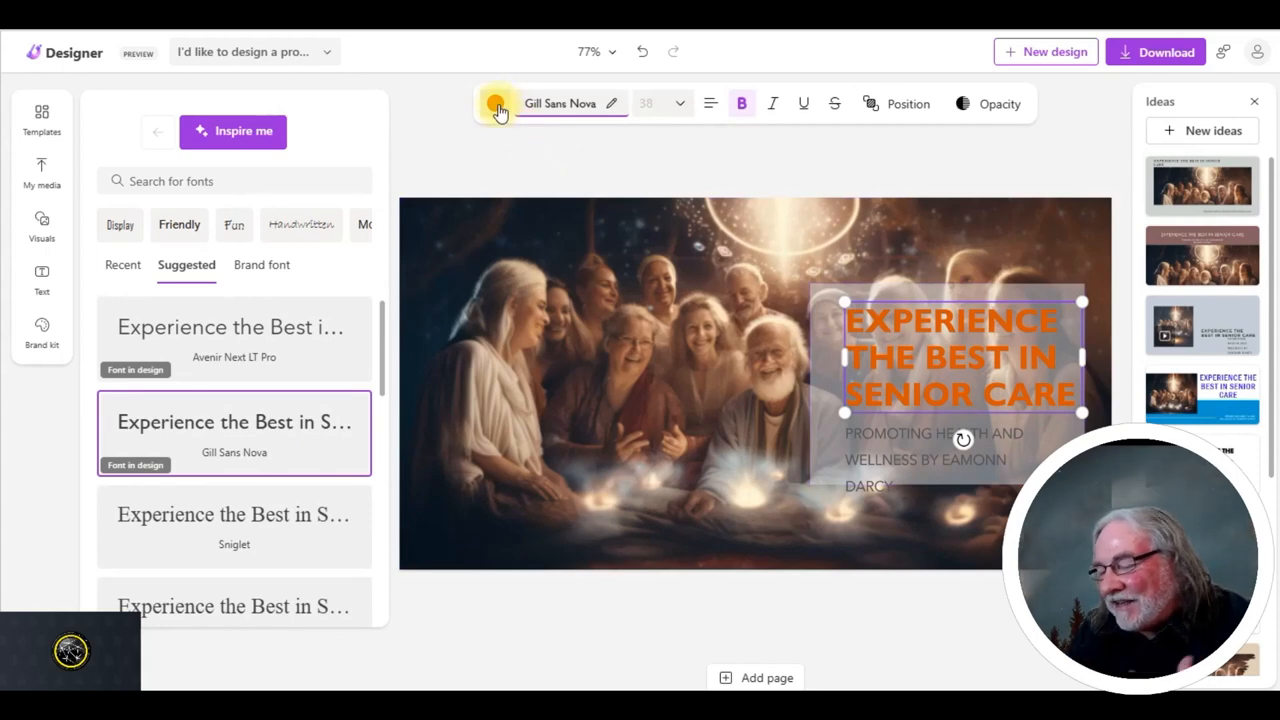
pyautogui.click(496, 104)
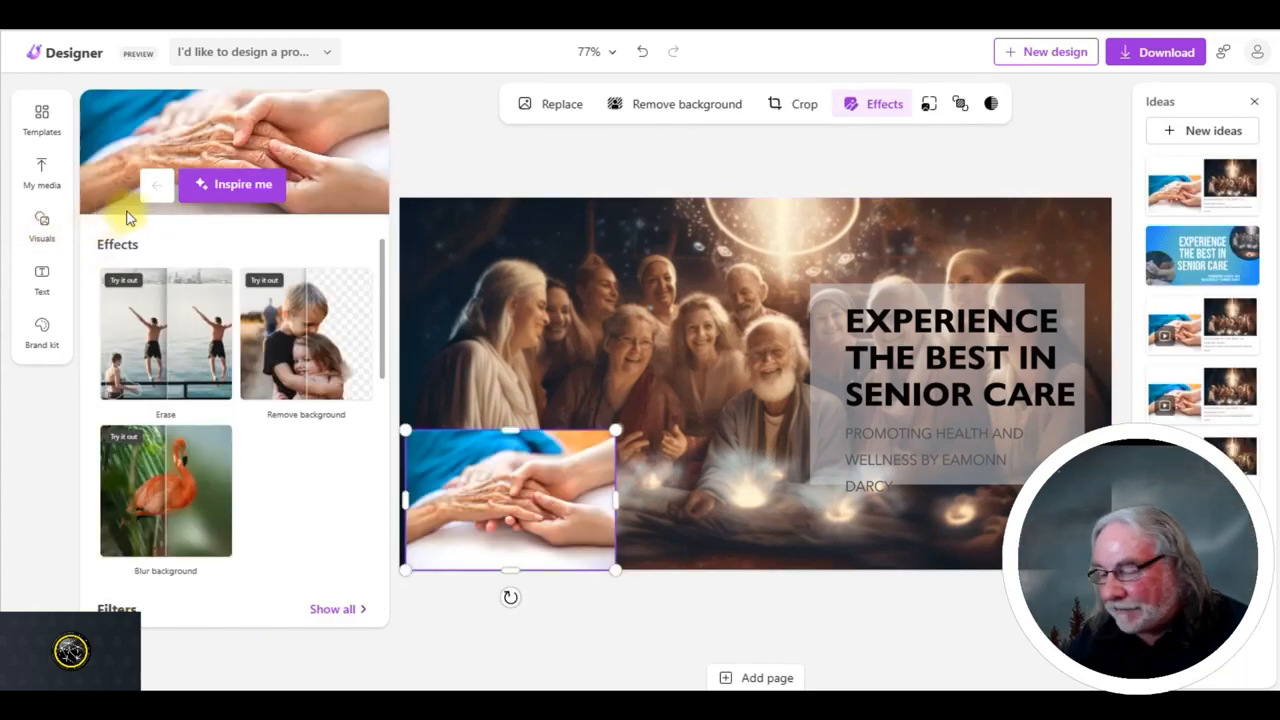
pyautogui.click(40, 224)
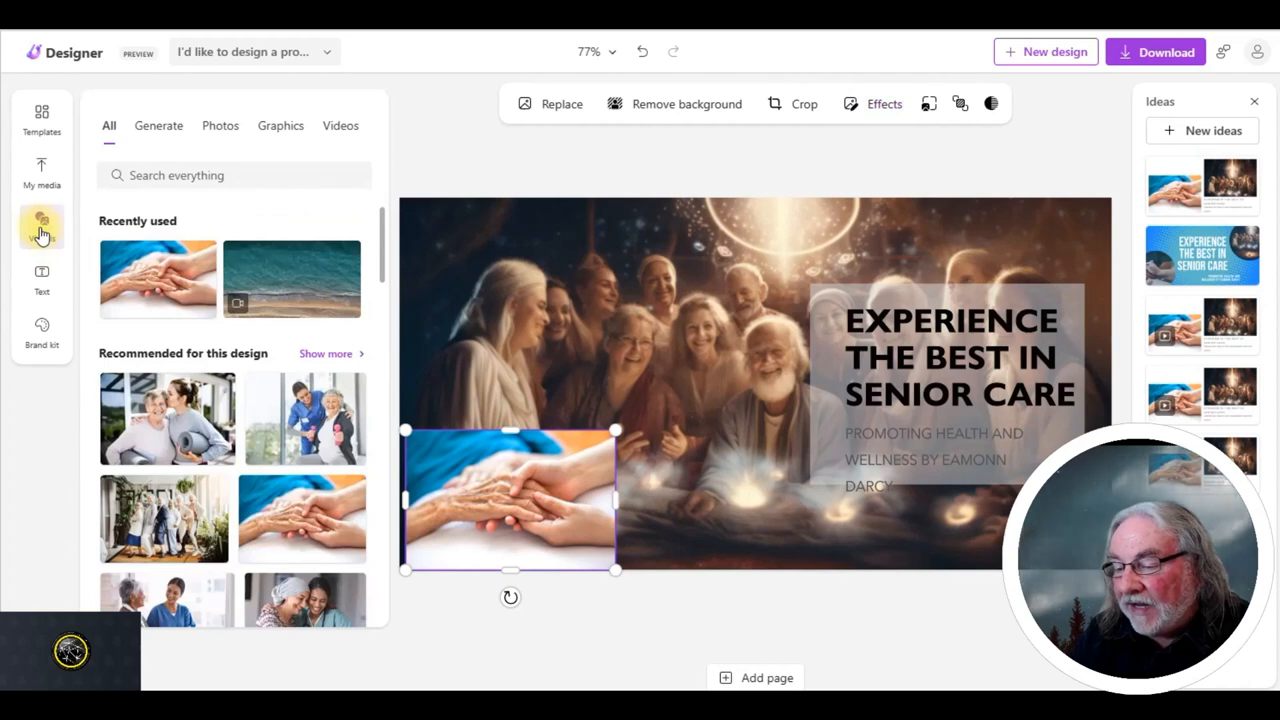
pyautogui.click(340, 124)
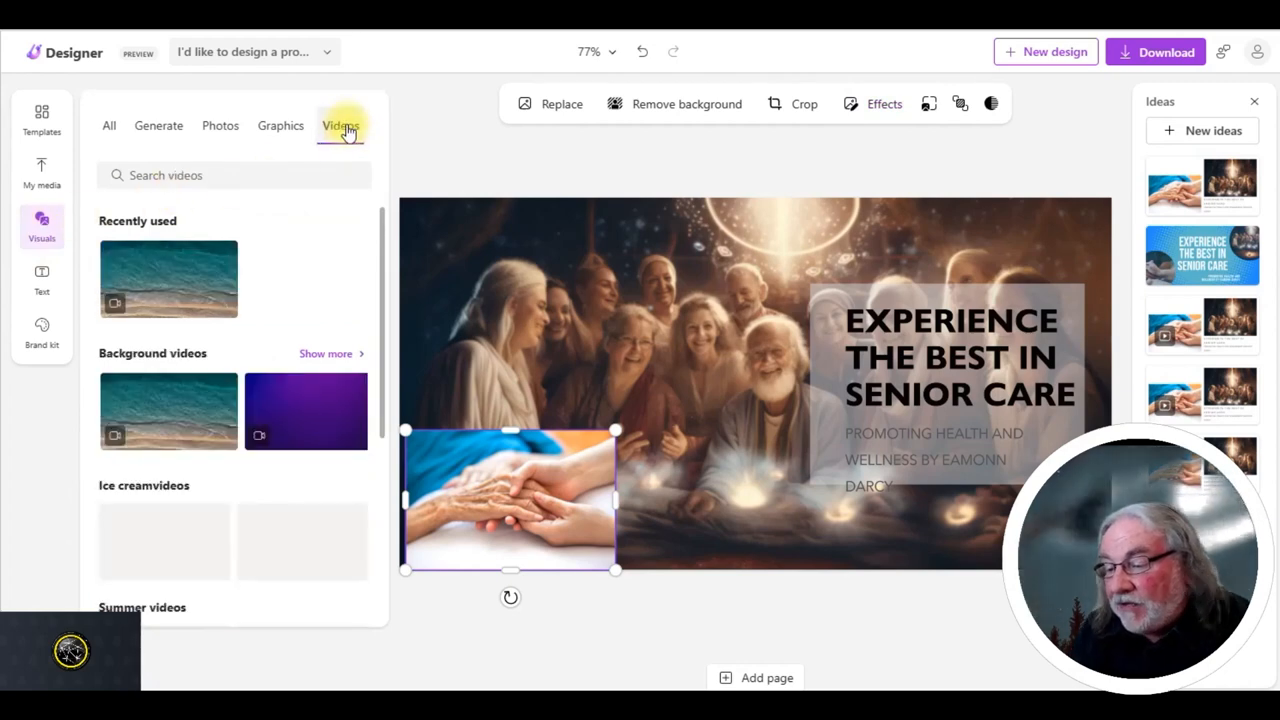